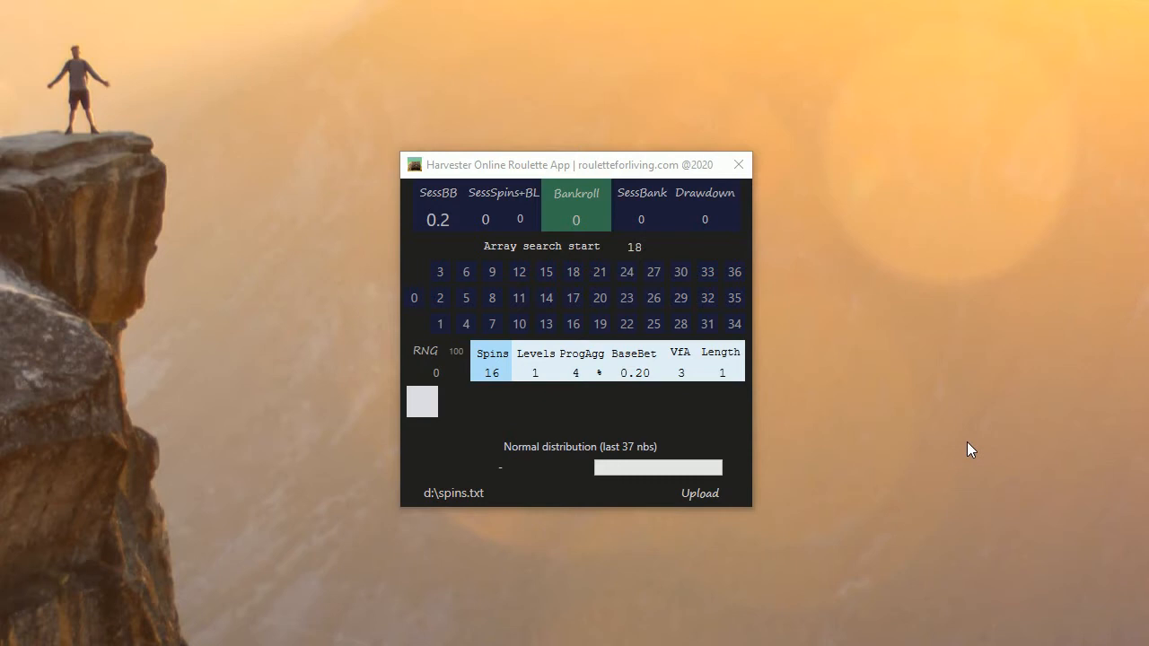
mouse_move(792, 517)
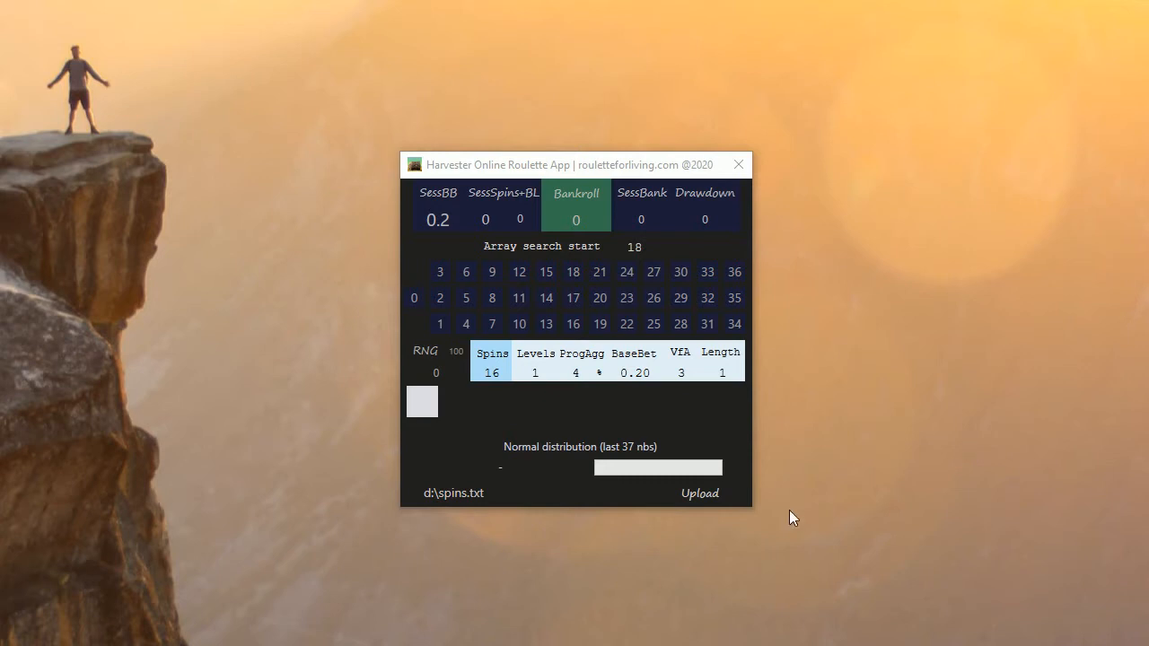
mouse_move(850, 490)
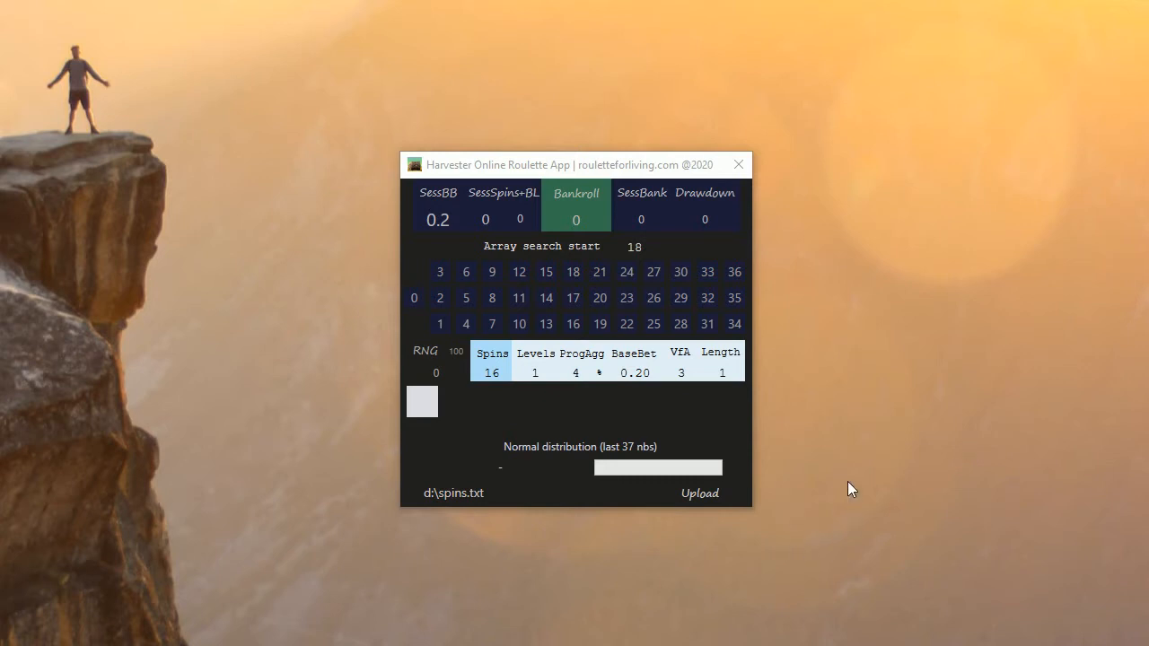
mouse_move(852, 482)
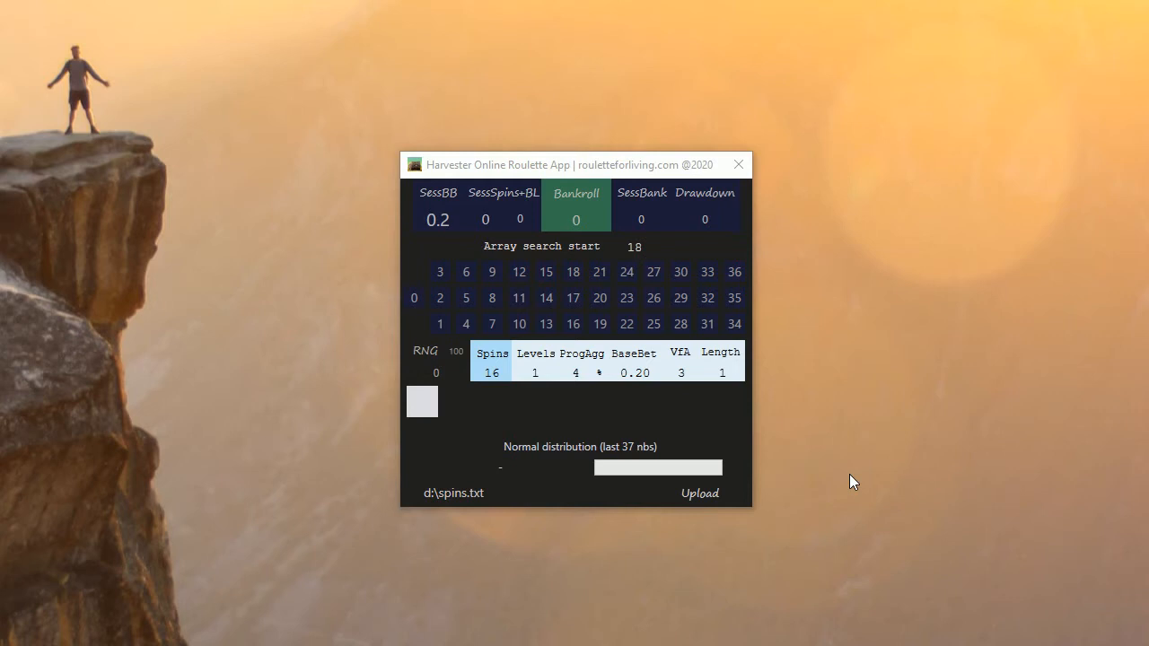
mouse_move(797, 359)
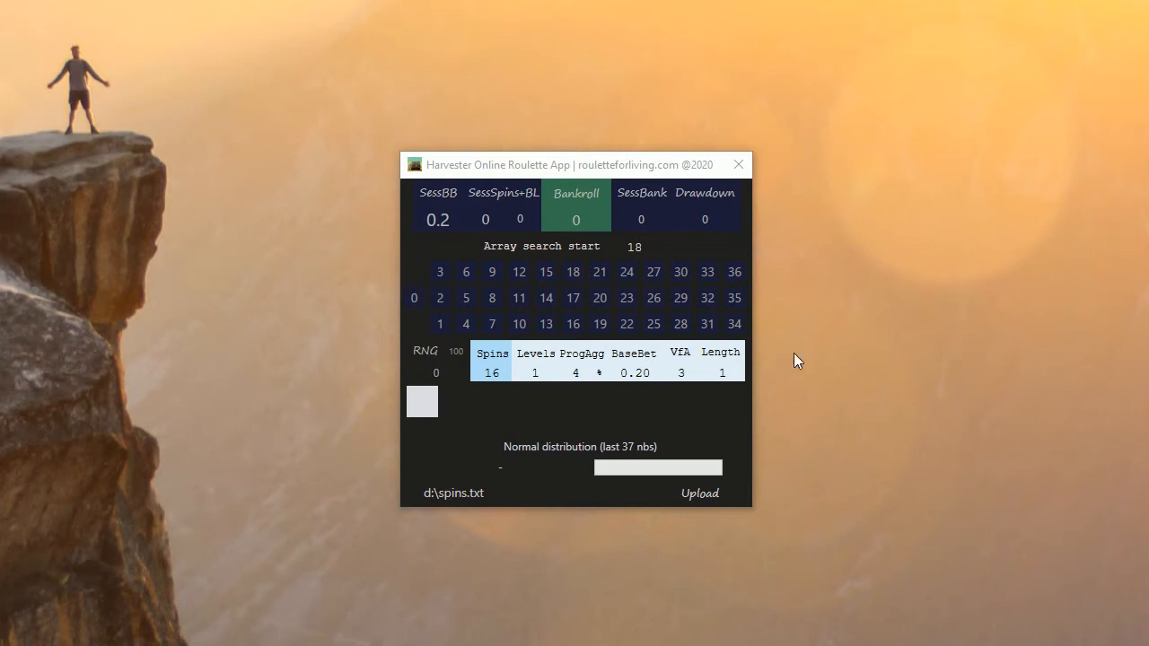
Set the array search start value to 18
drag(574, 164, 584, 168)
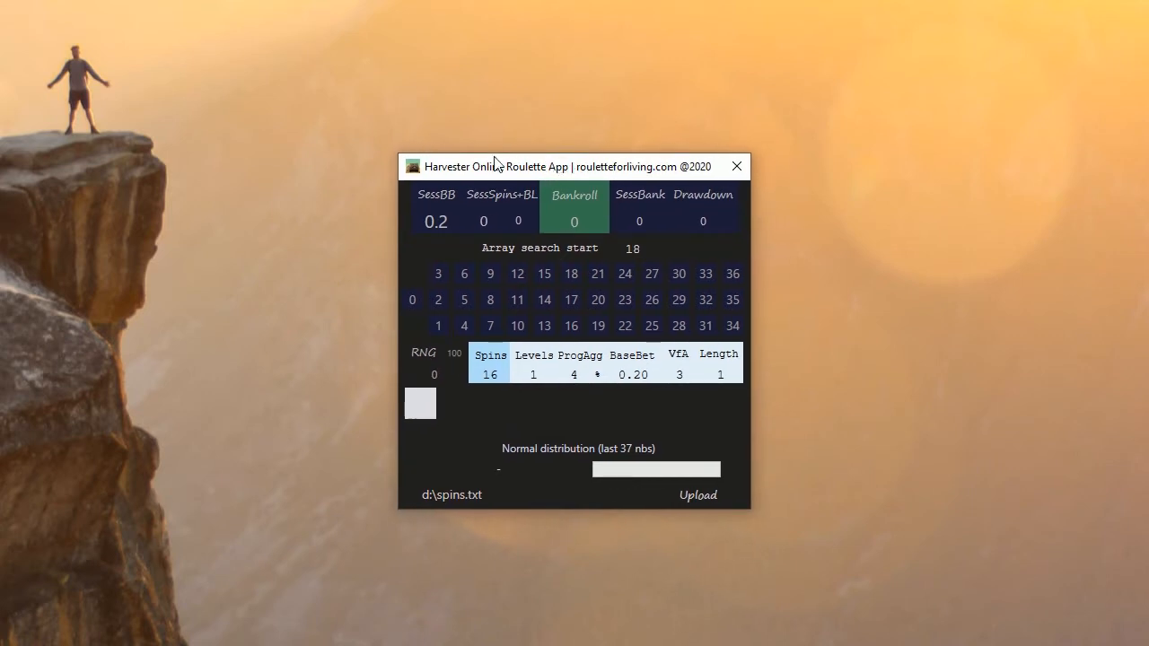
mouse_move(552, 141)
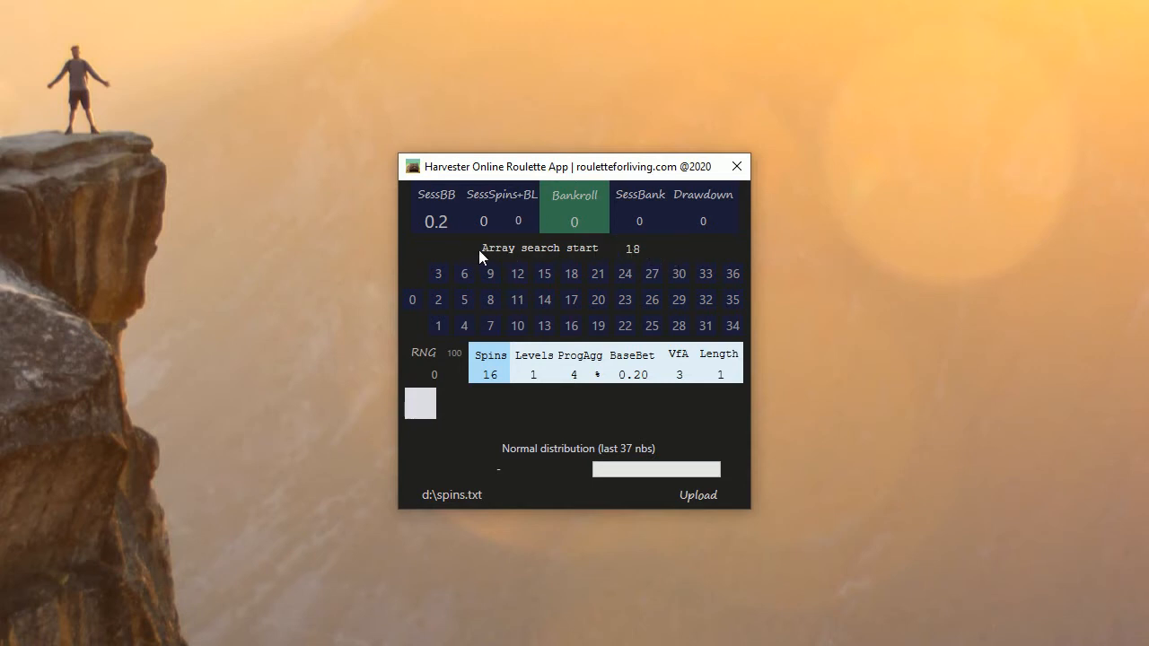
mouse_move(574, 252)
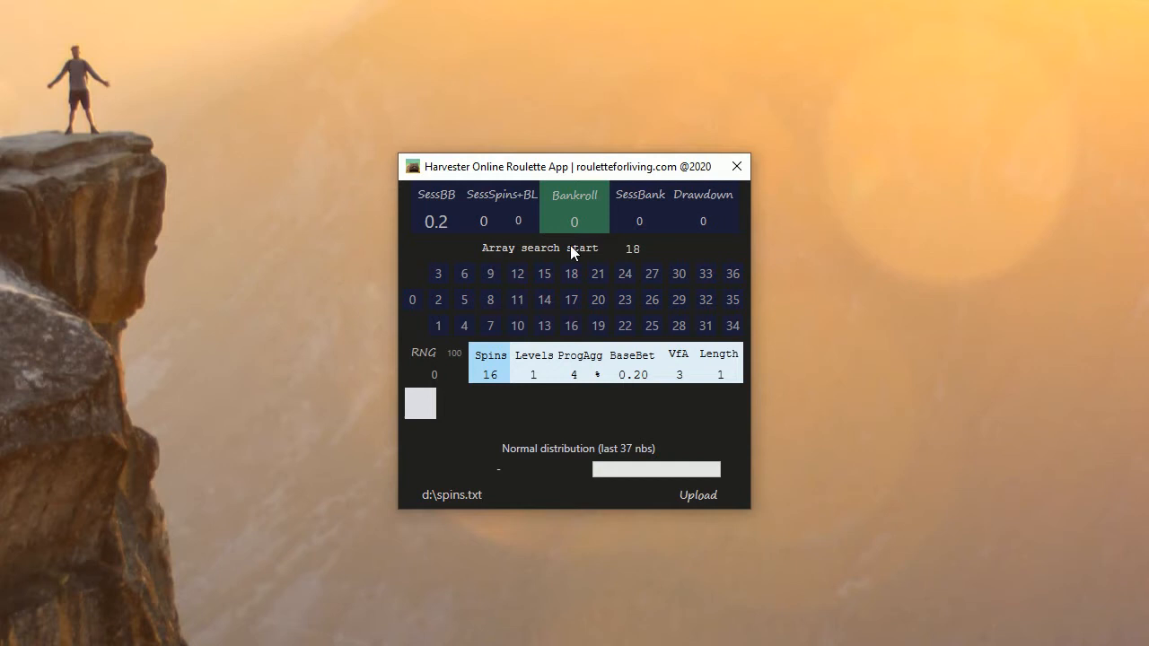
mouse_move(478, 254)
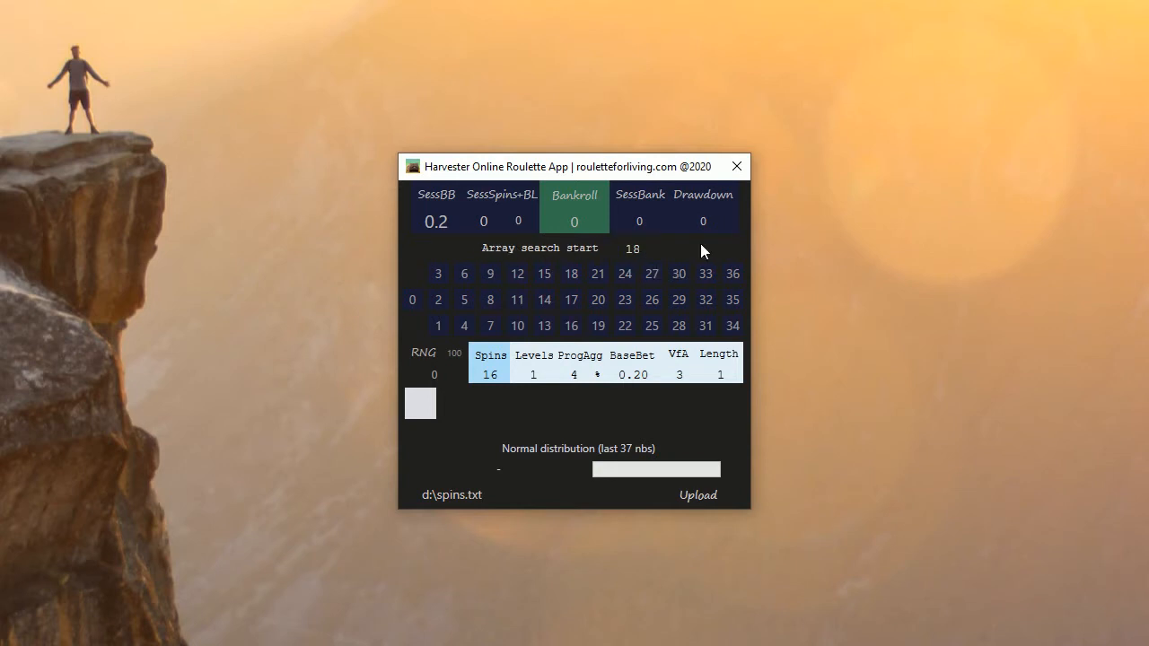
click(632, 249)
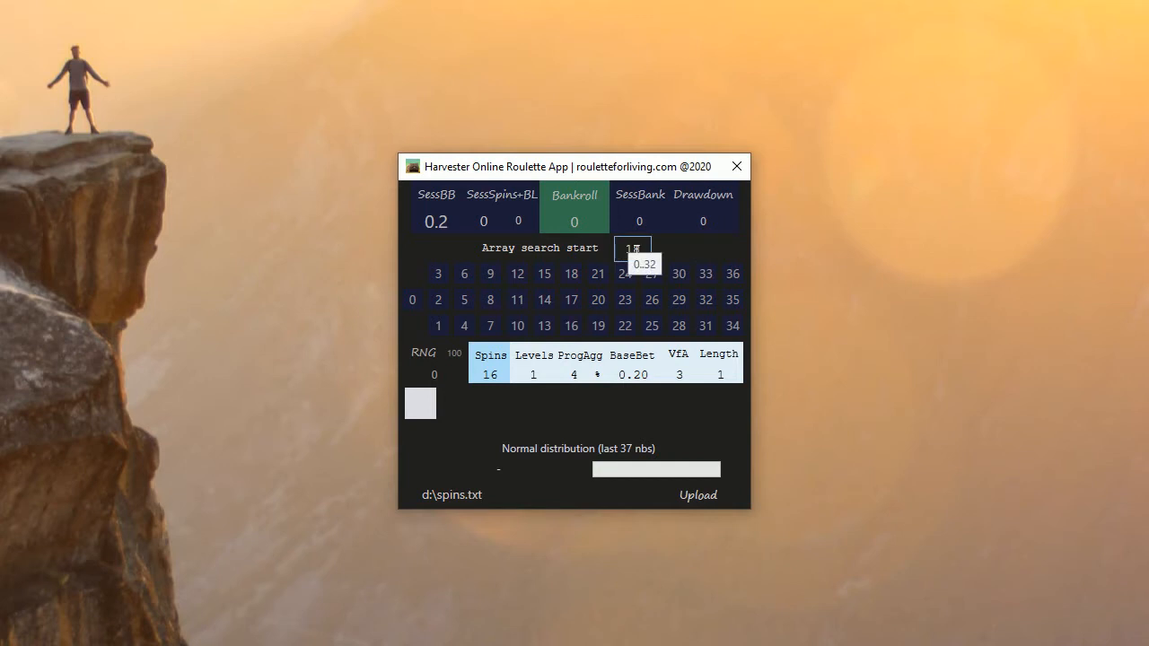
text(18)
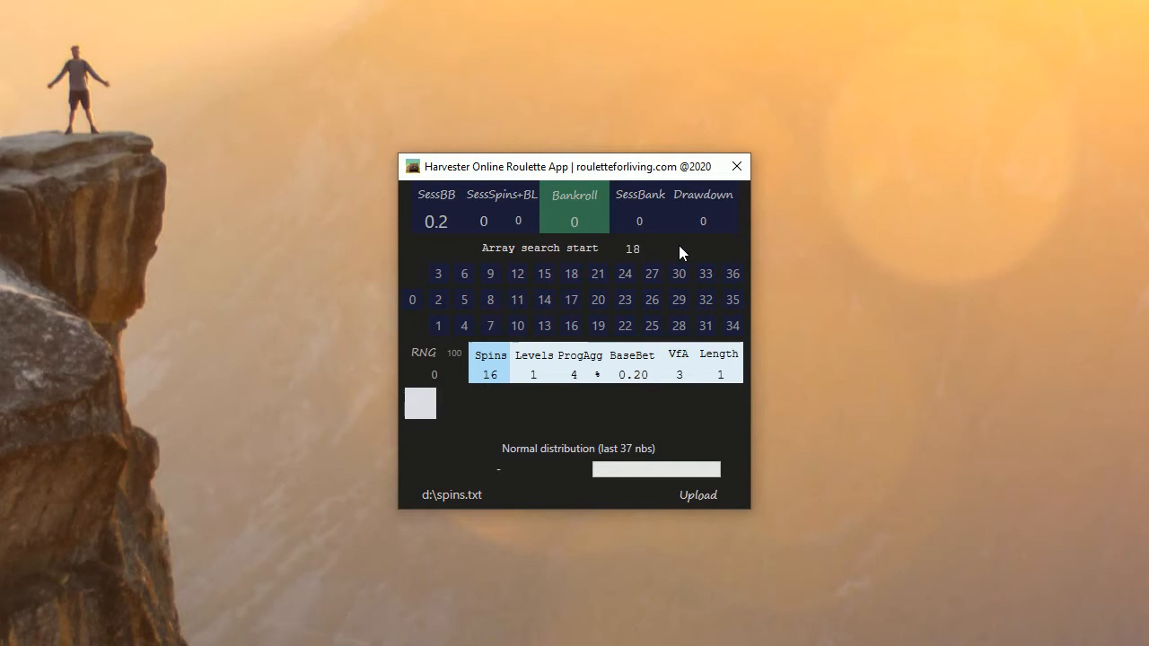
mouse_move(552, 463)
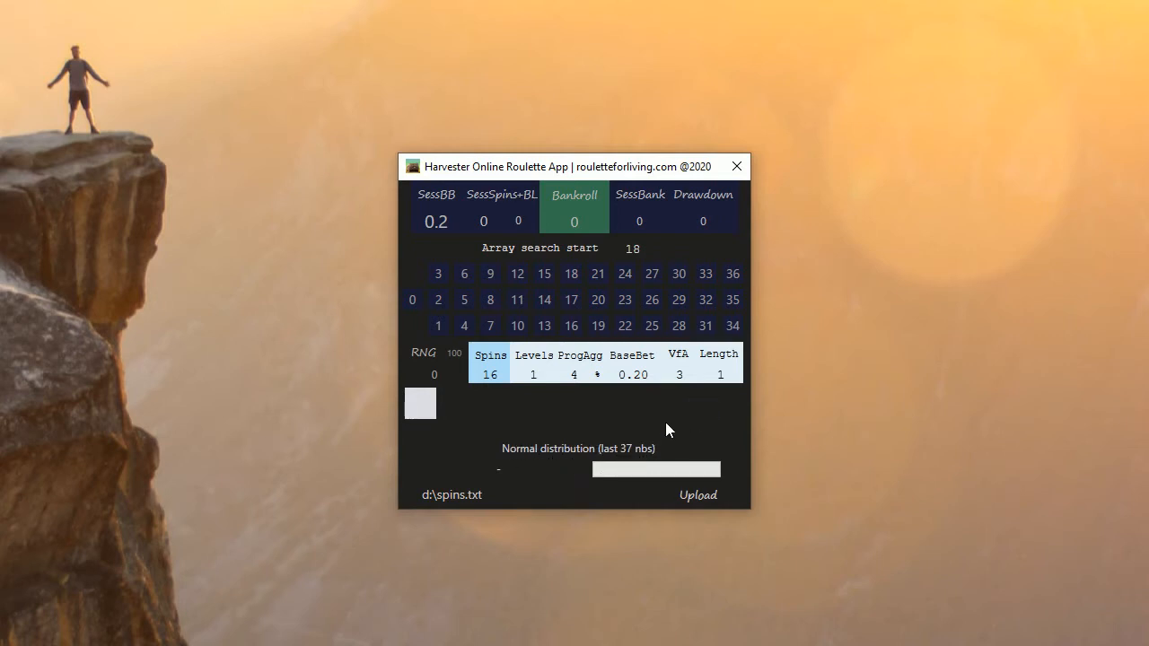
mouse_move(622, 458)
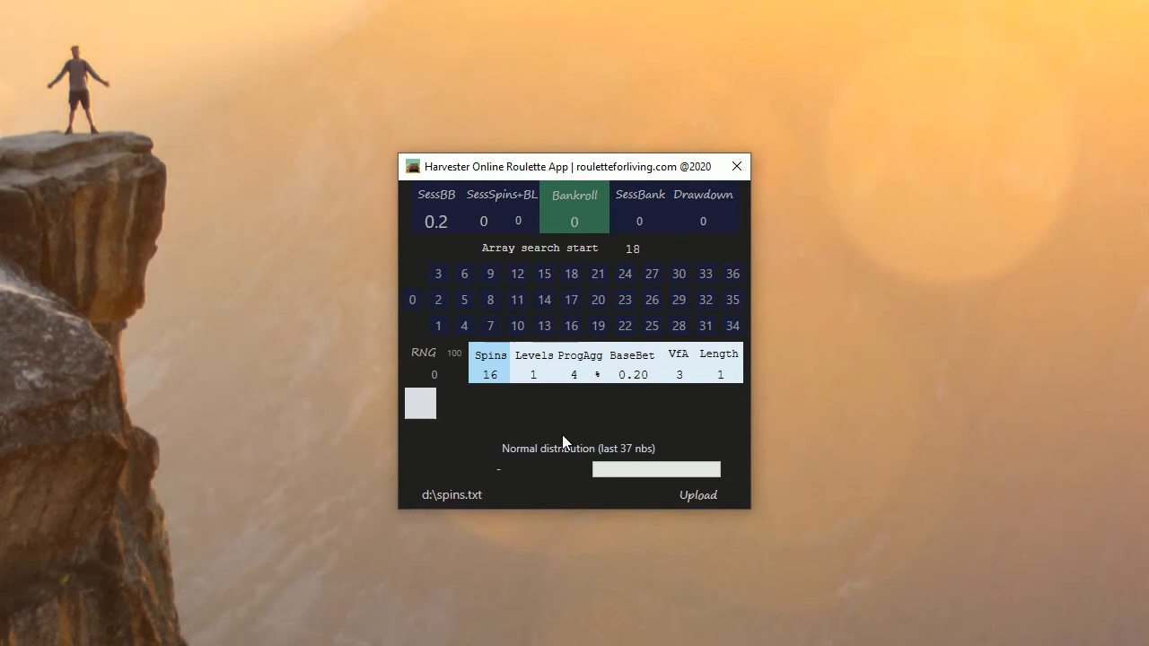
mouse_move(555, 462)
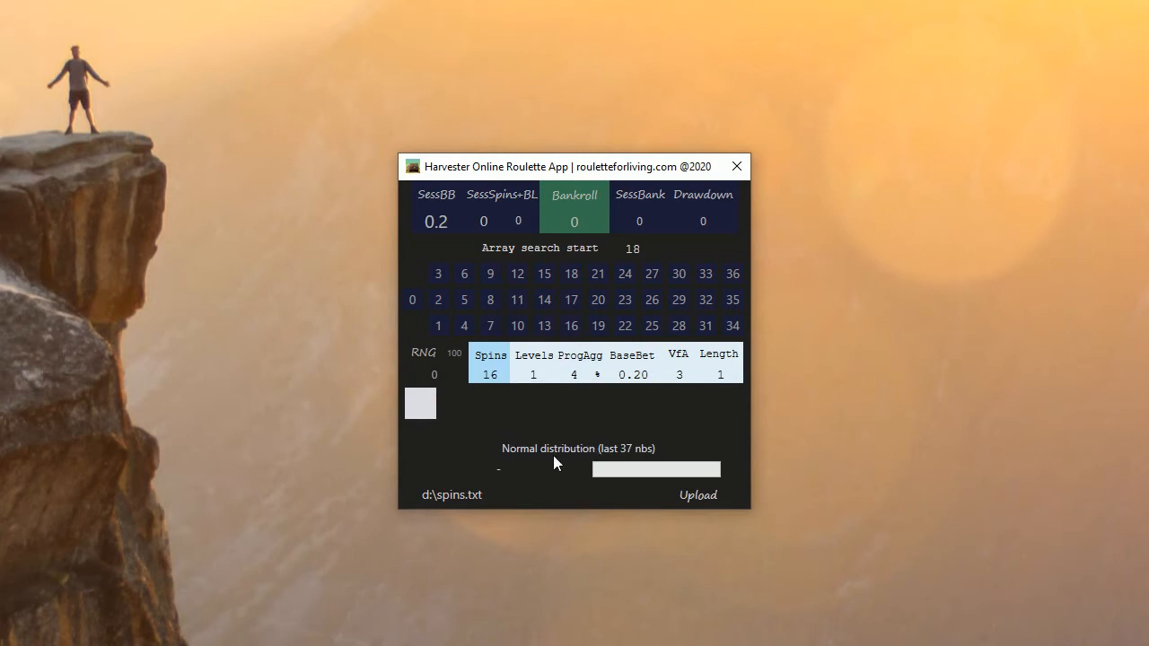
mouse_move(680, 442)
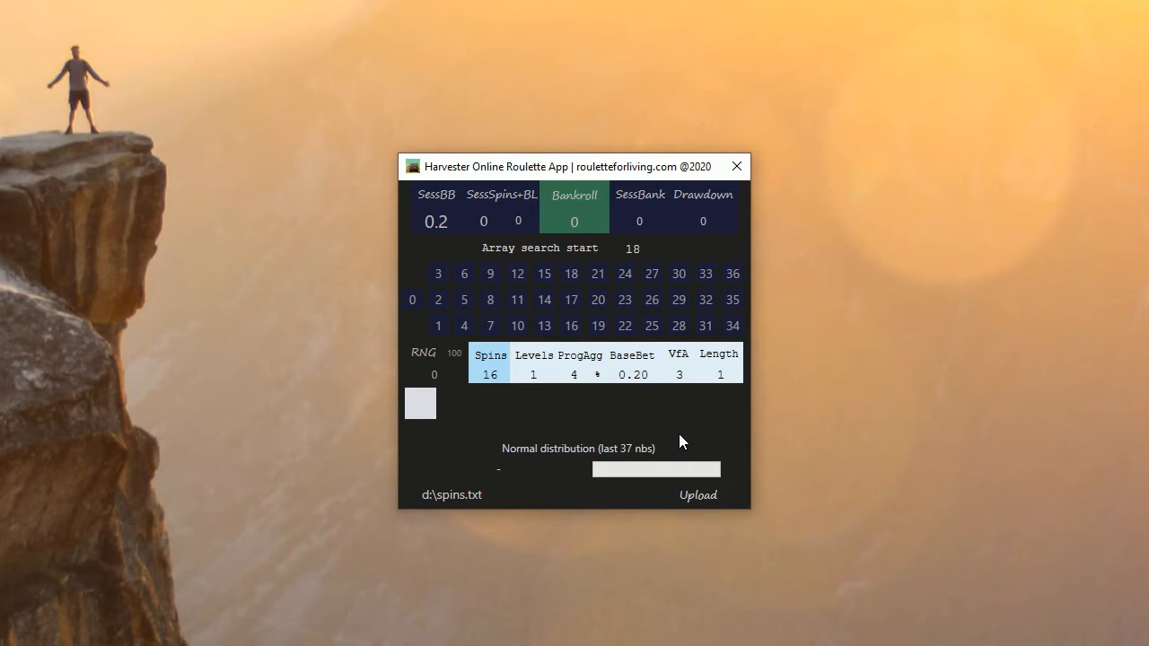
mouse_move(618, 477)
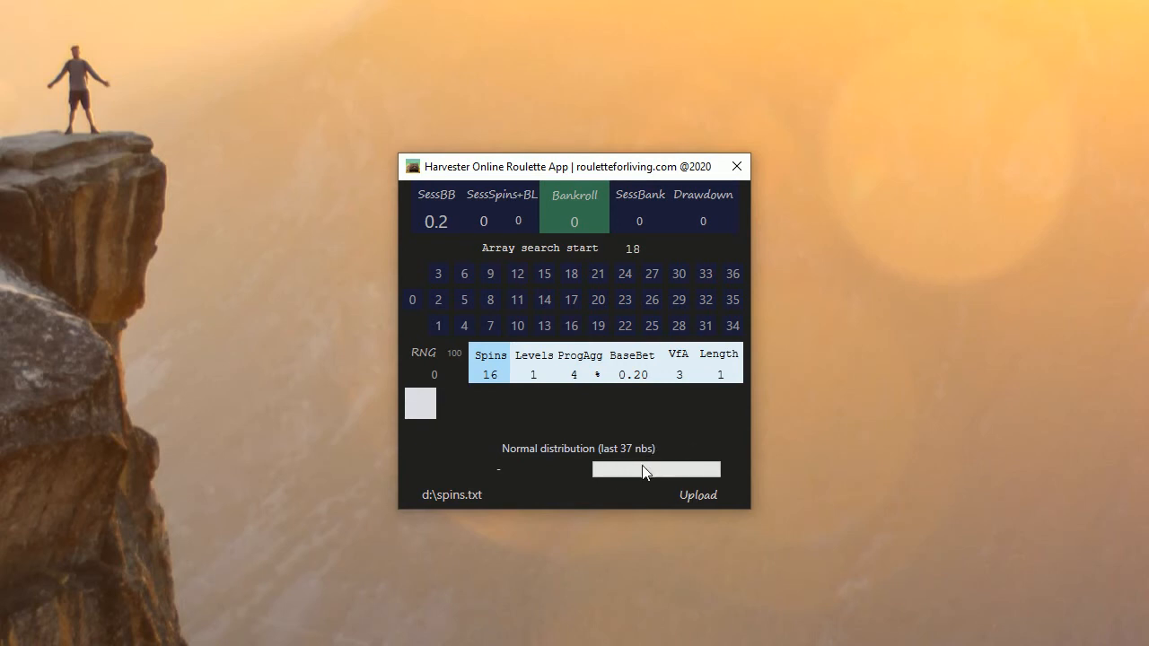
mouse_move(689, 473)
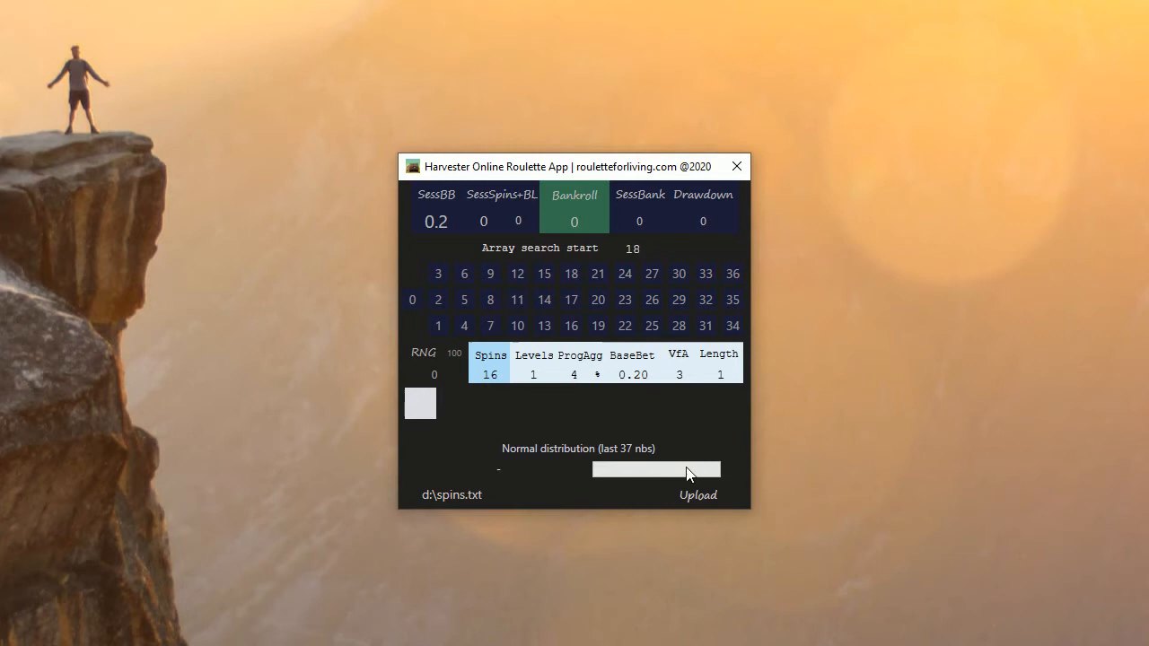
mouse_move(684, 455)
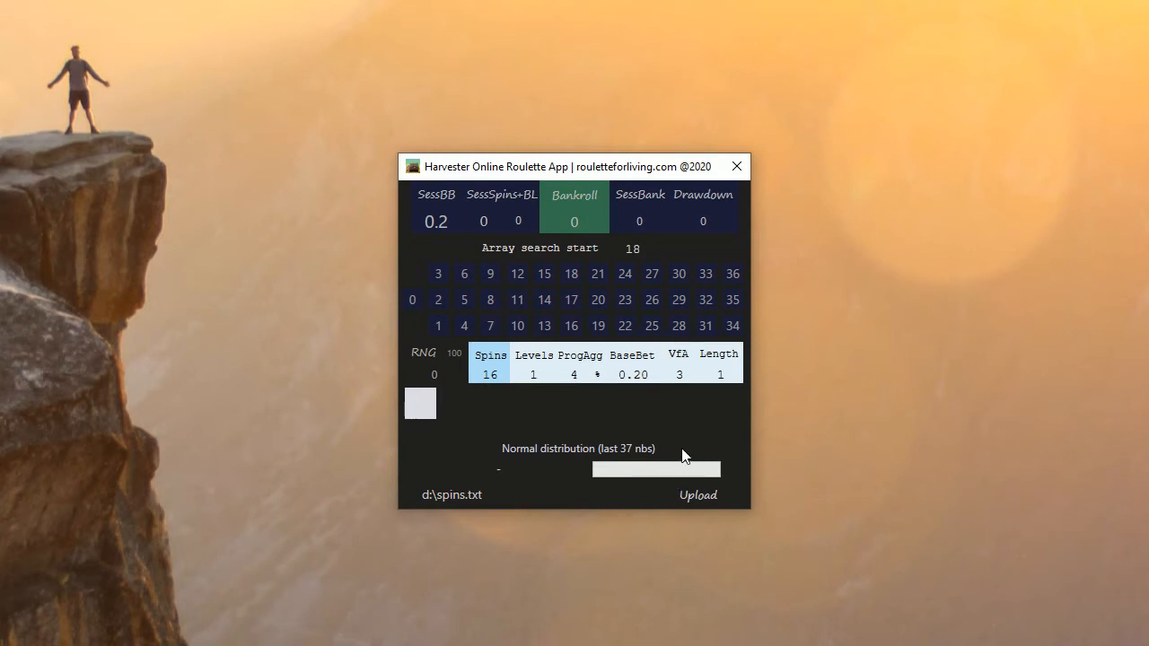
mouse_move(651, 455)
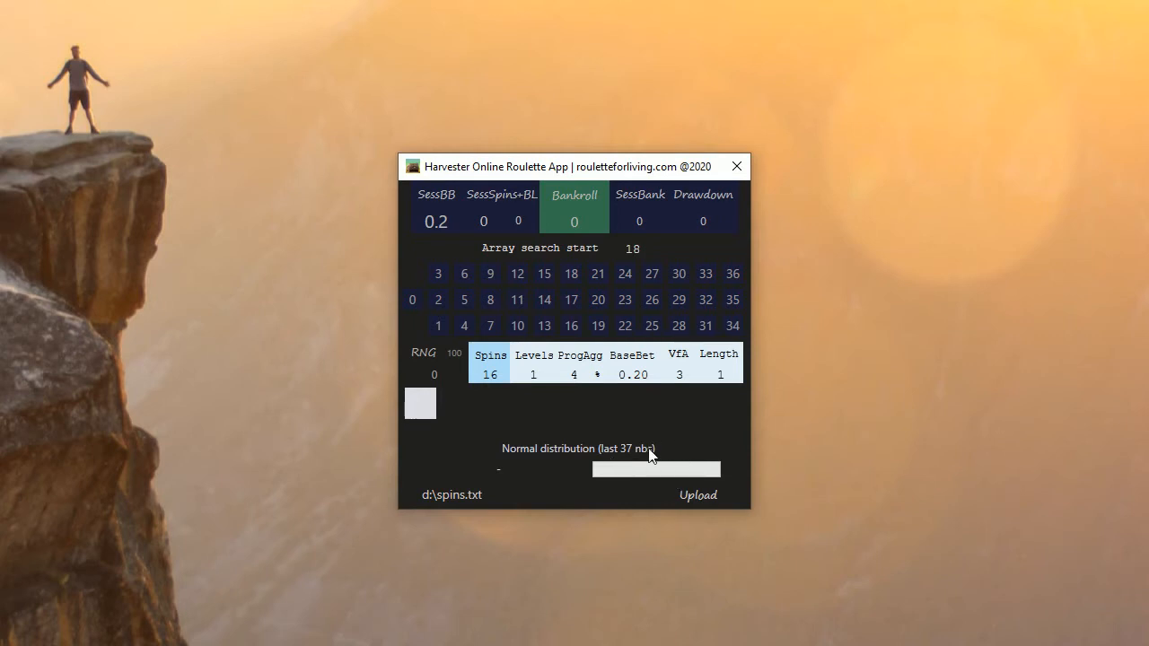
mouse_move(709, 481)
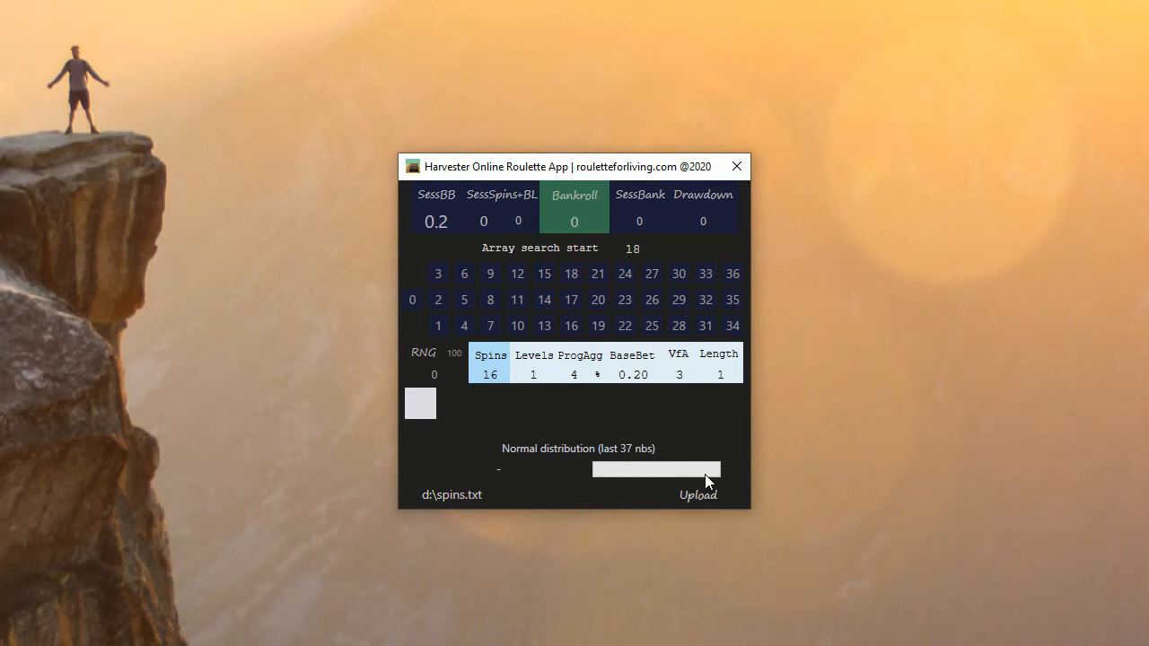
mouse_move(725, 445)
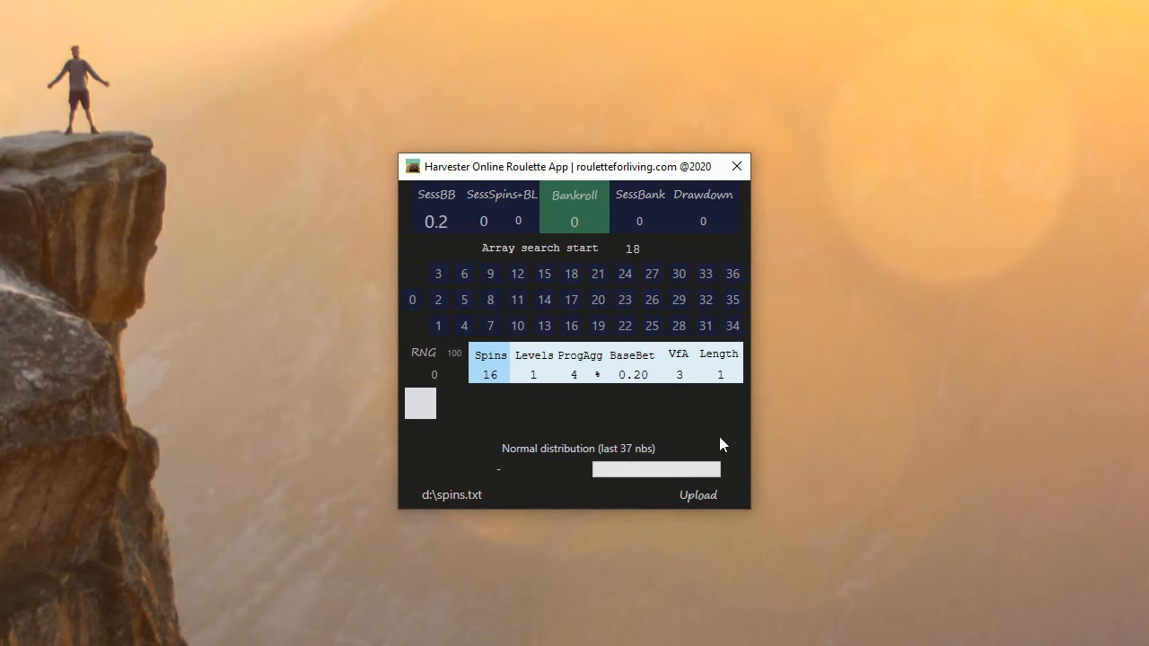
mouse_move(716, 465)
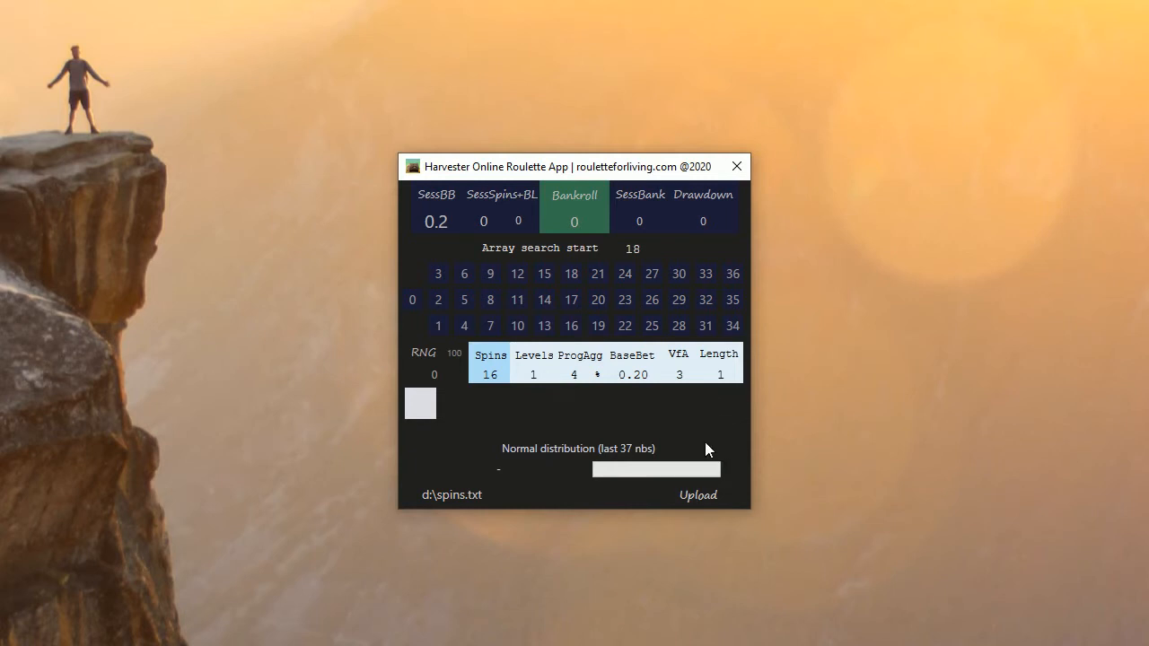
mouse_move(603, 453)
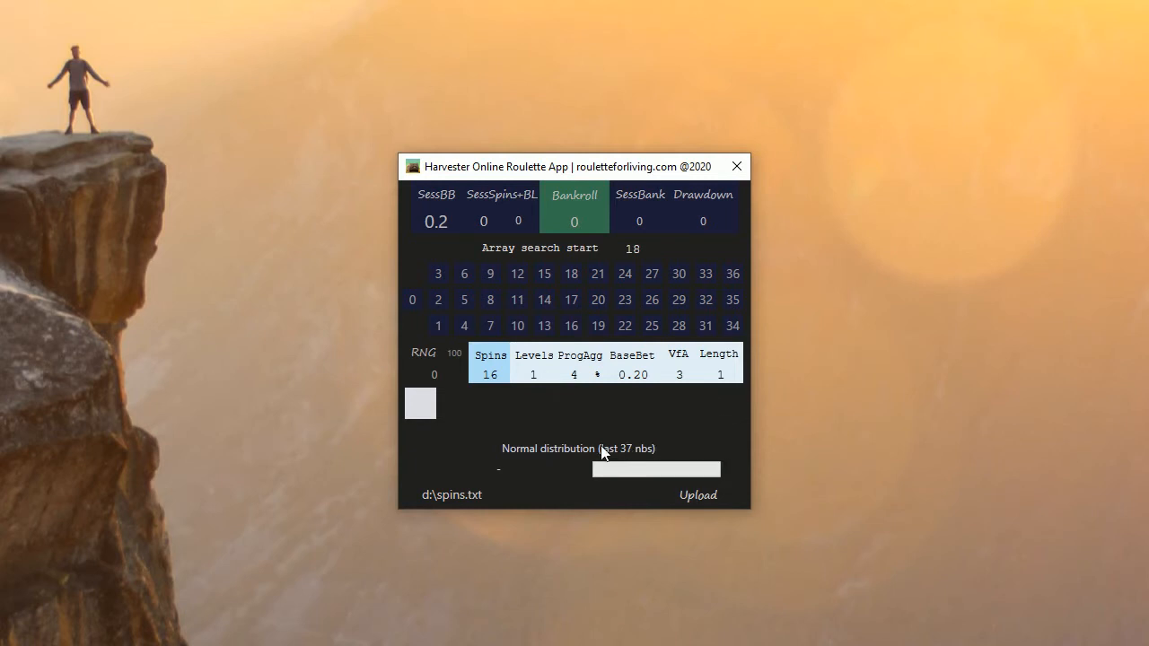
mouse_move(830, 442)
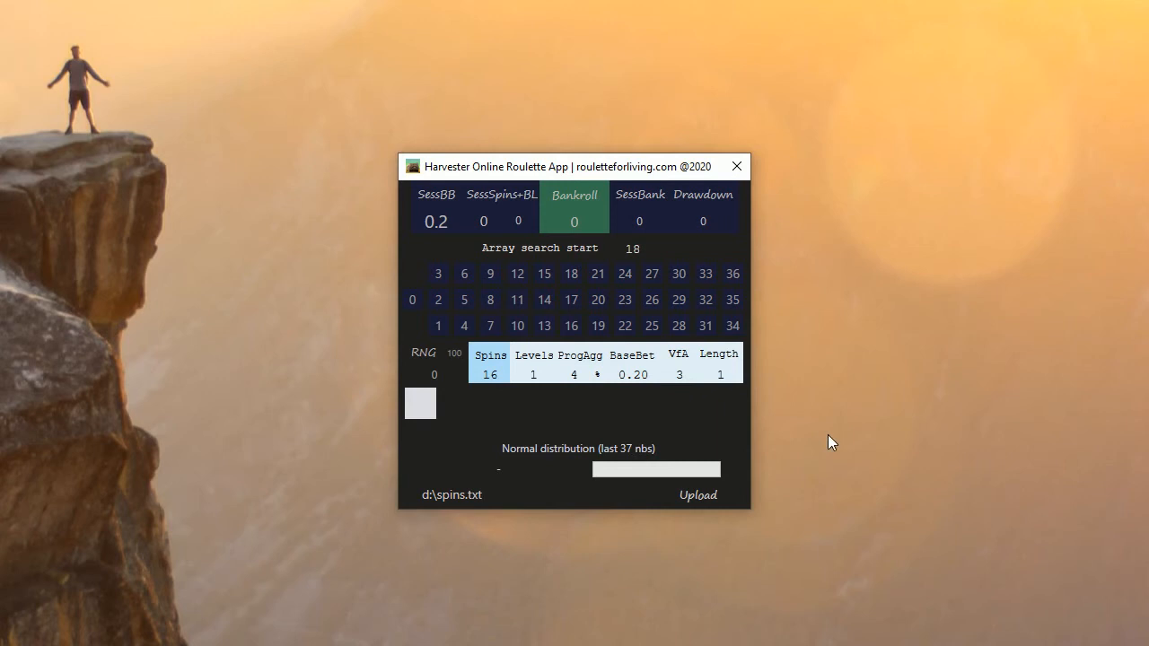
mouse_move(684, 453)
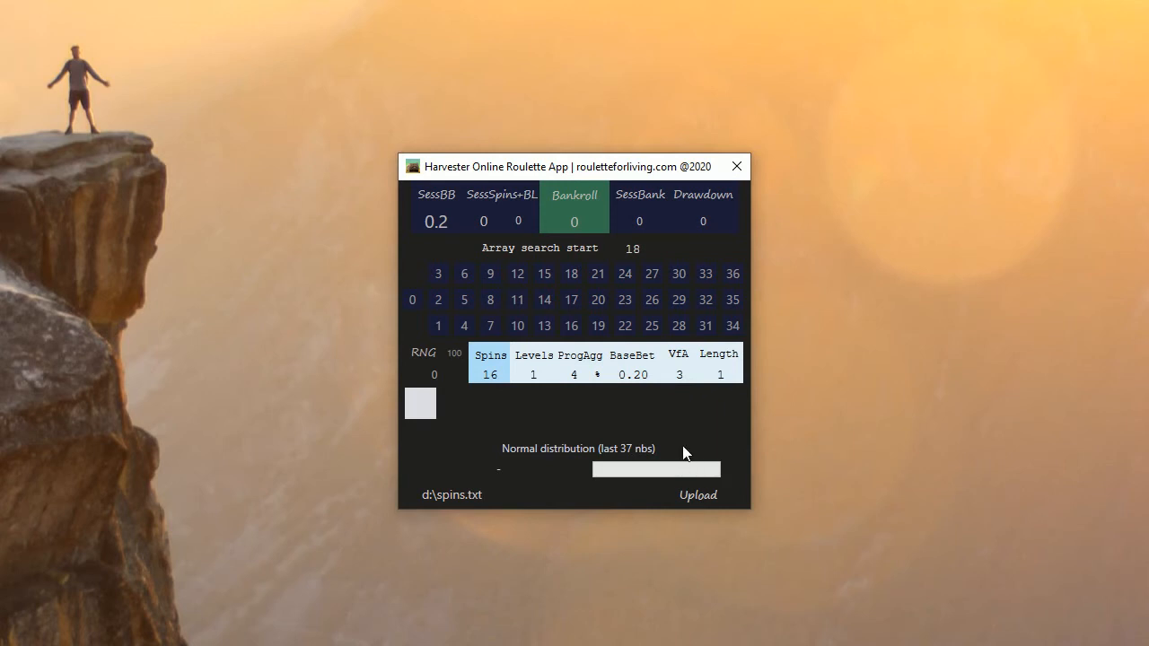
mouse_move(789, 452)
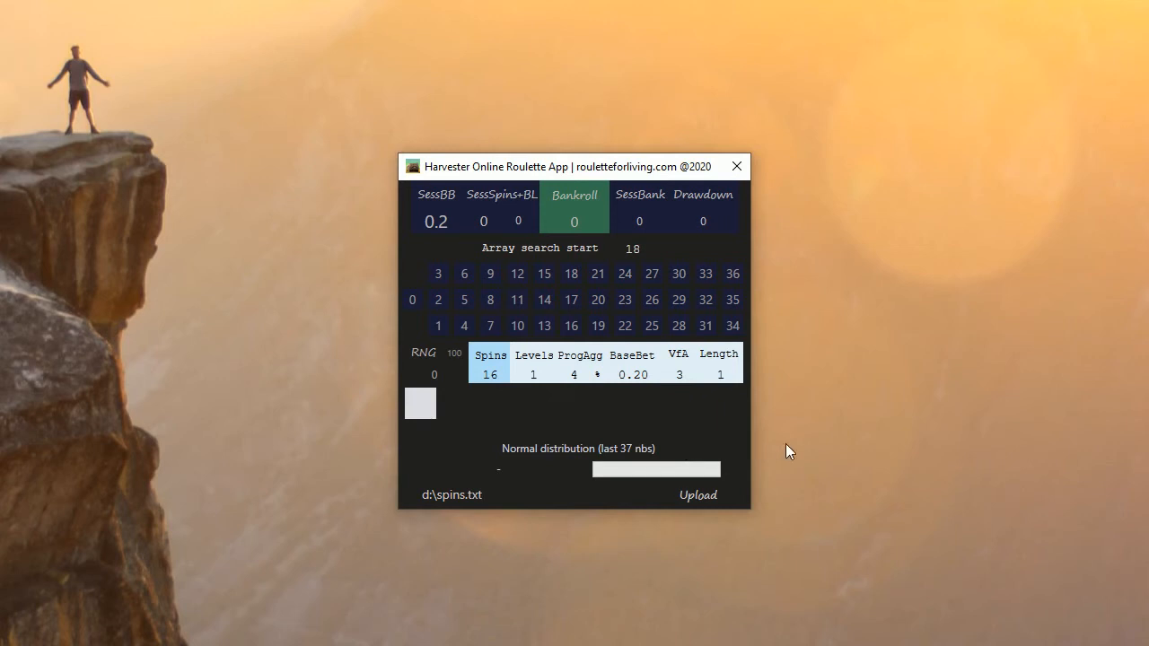
mouse_move(673, 453)
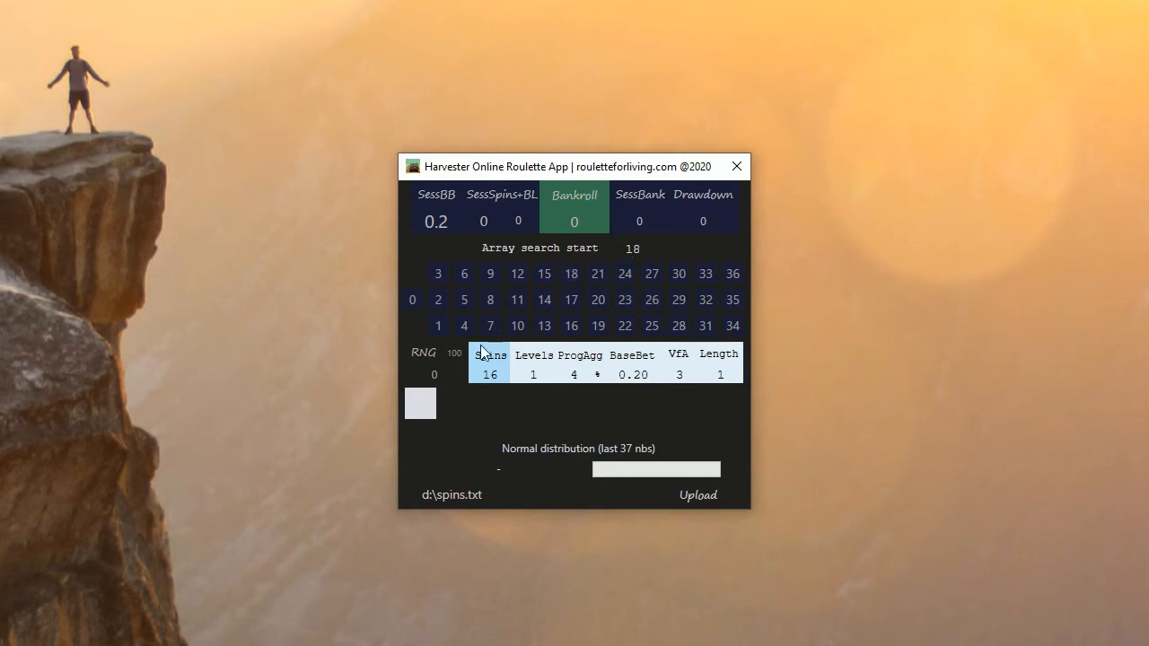
mouse_move(506, 361)
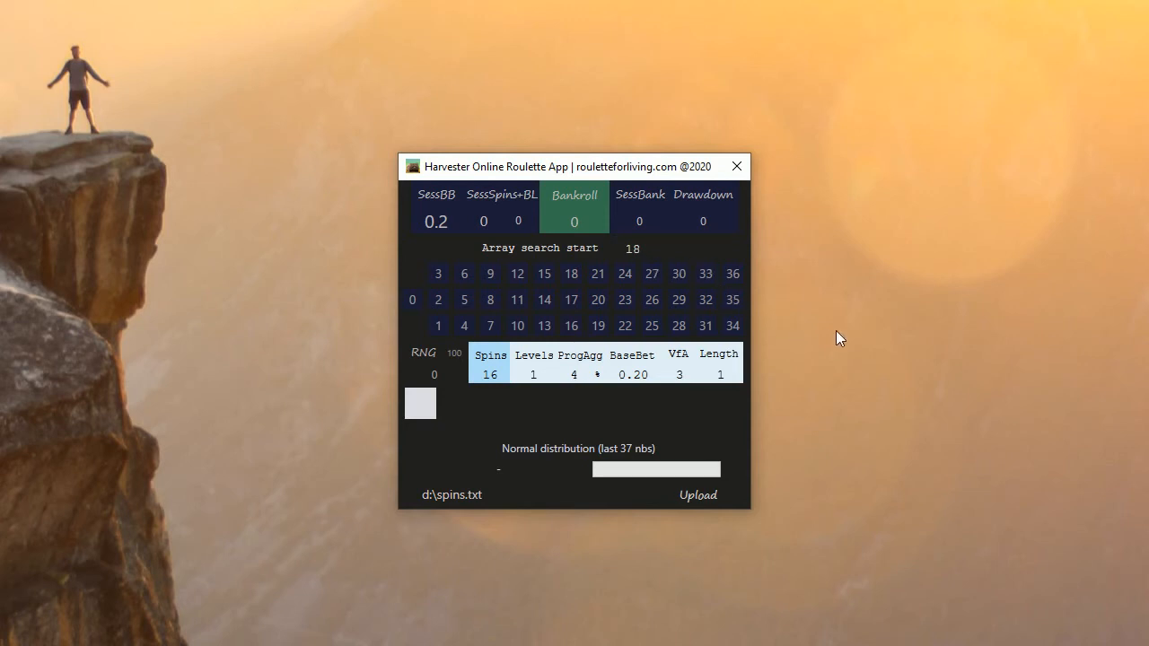
mouse_move(832, 335)
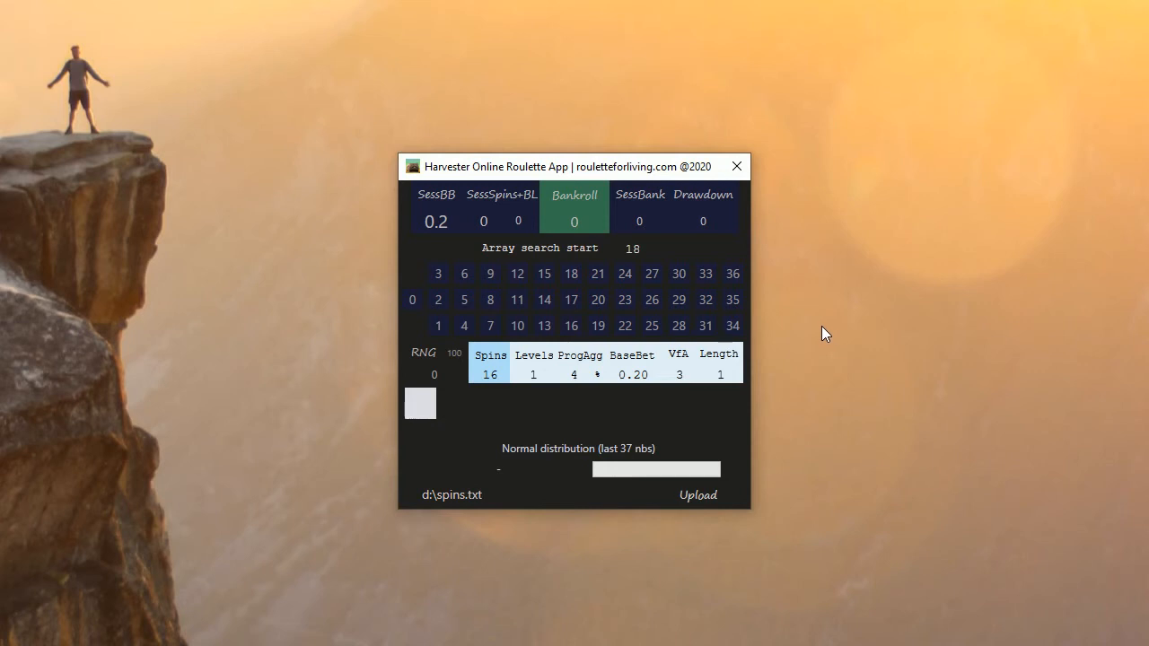
mouse_move(529, 172)
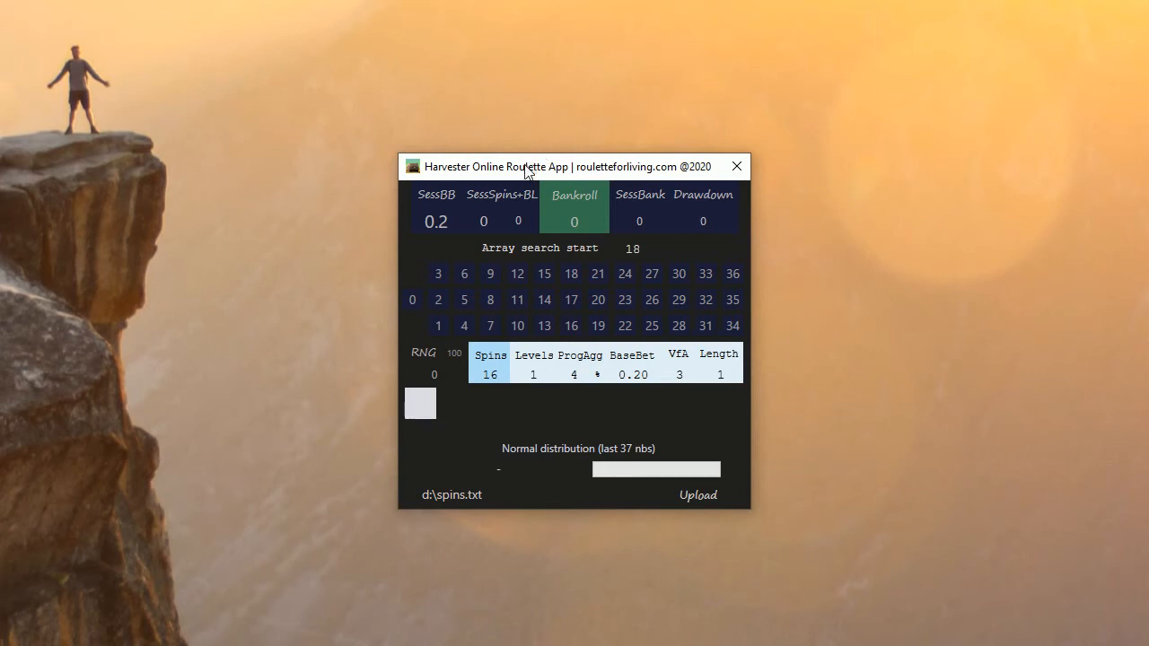
Run the RNG generator to 100 spins, giving bankroll 35.2 and drawdown -3.2
drag(527, 166, 536, 168)
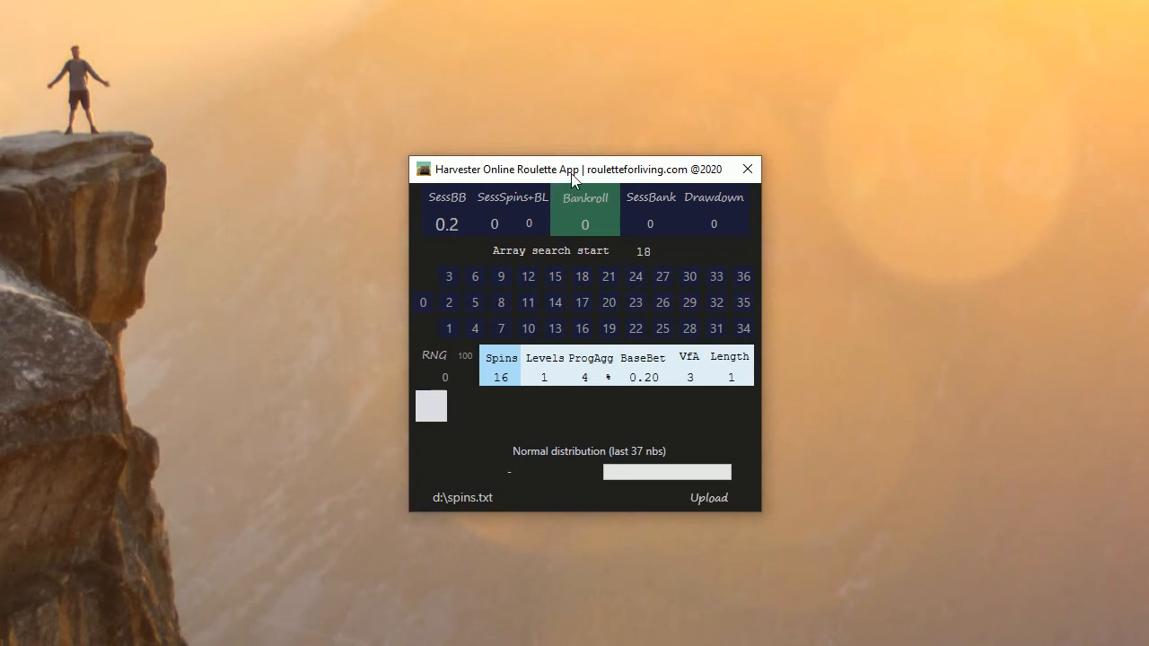
mouse_move(621, 192)
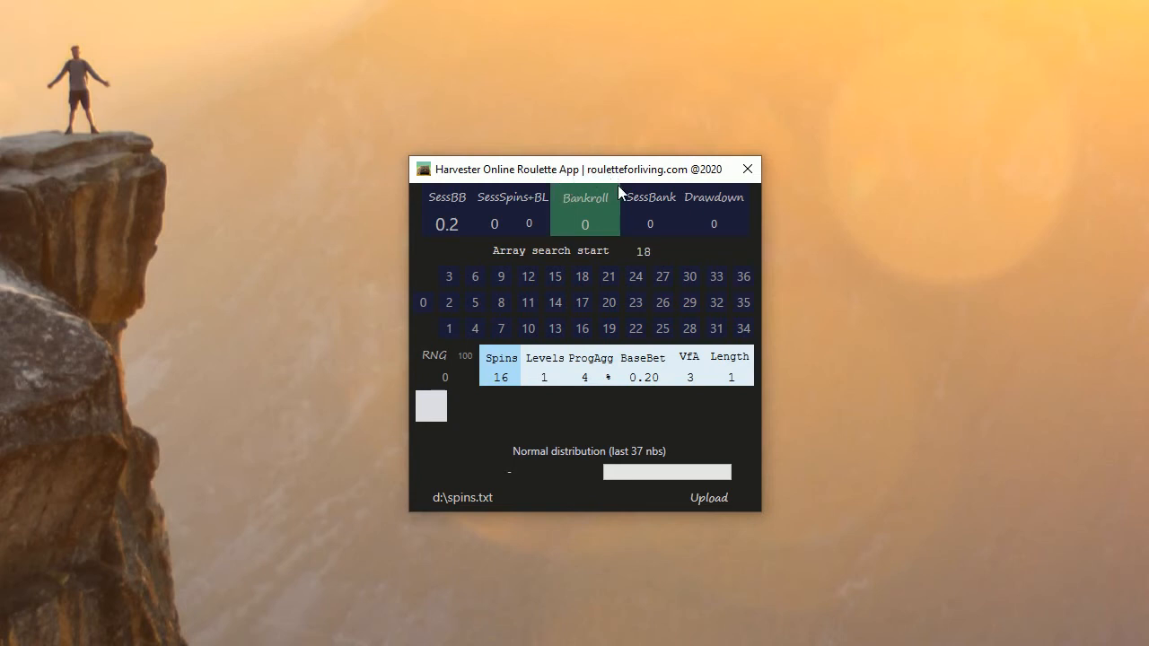
mouse_move(591, 181)
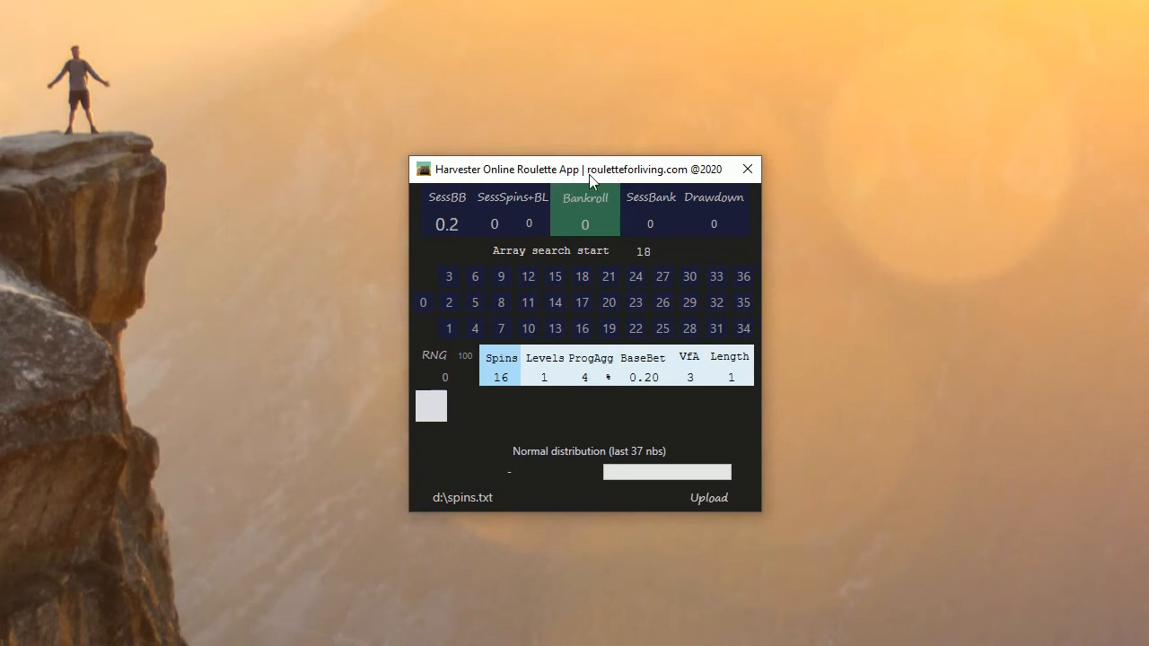
drag(584, 168, 584, 175)
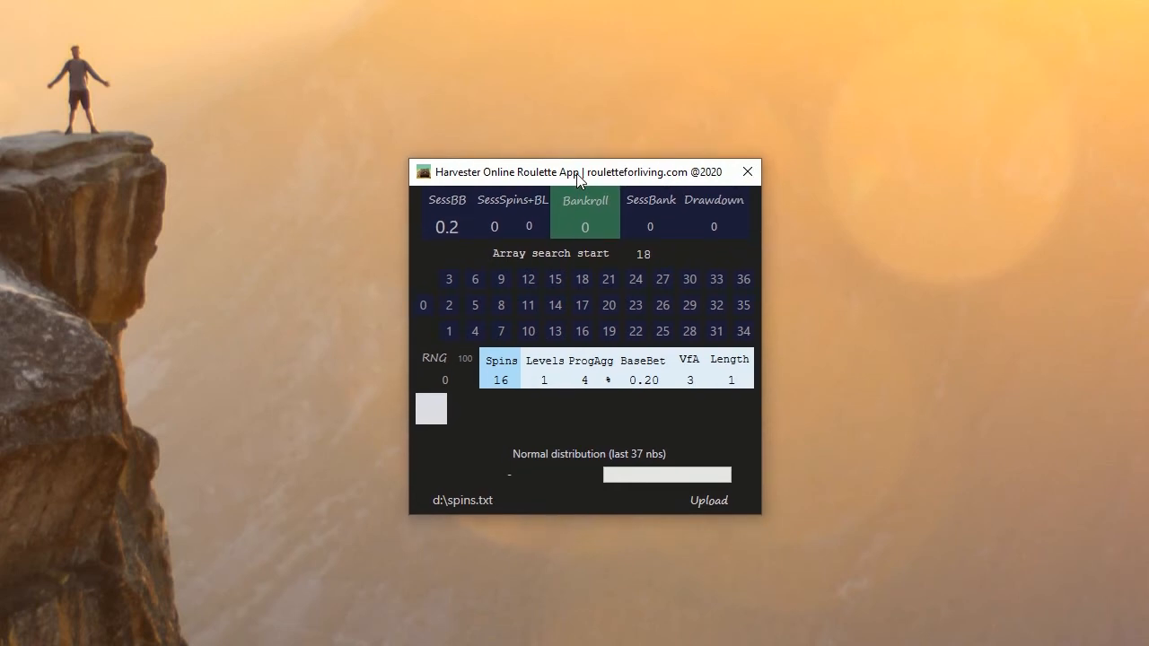
mouse_move(825, 439)
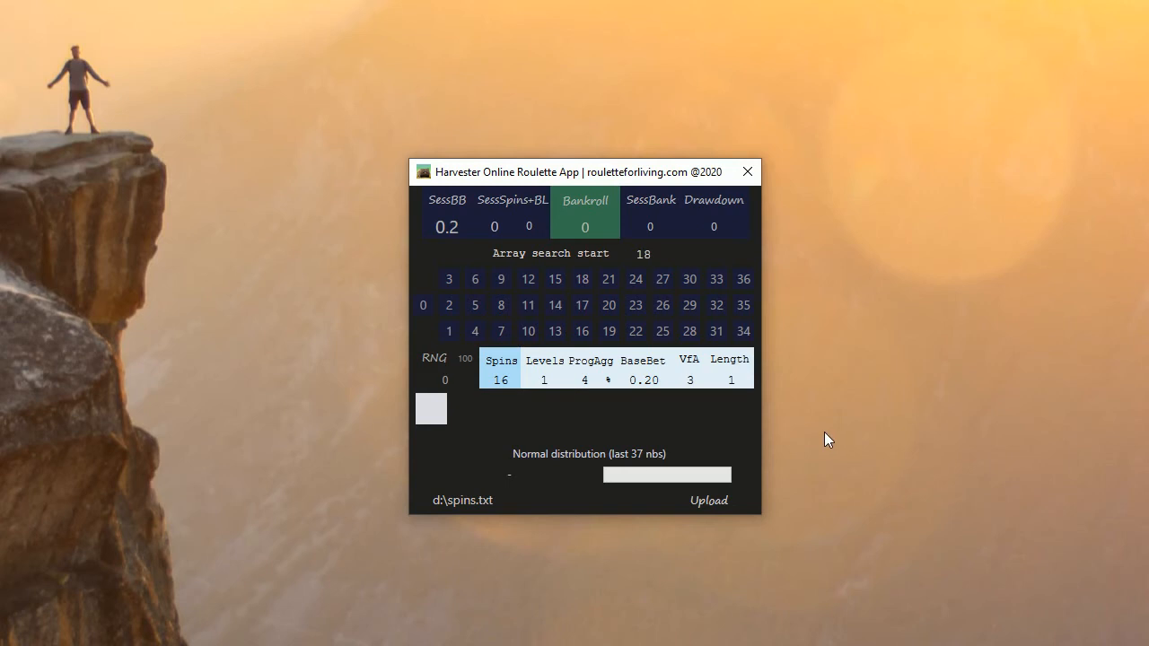
mouse_move(603, 175)
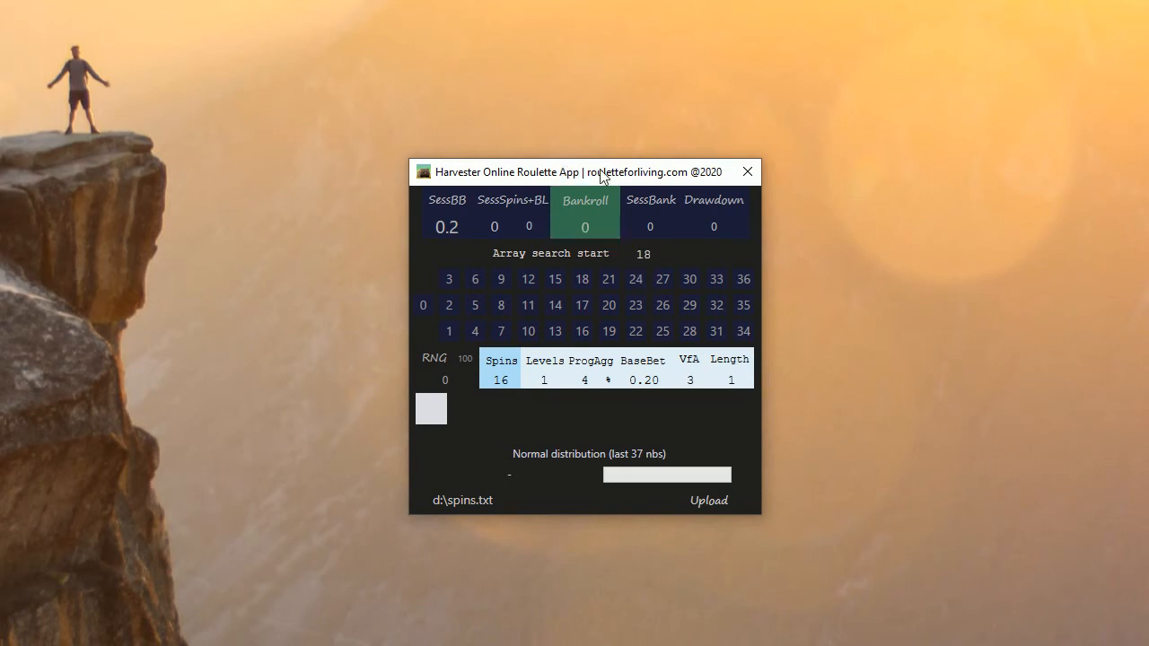
mouse_move(591, 174)
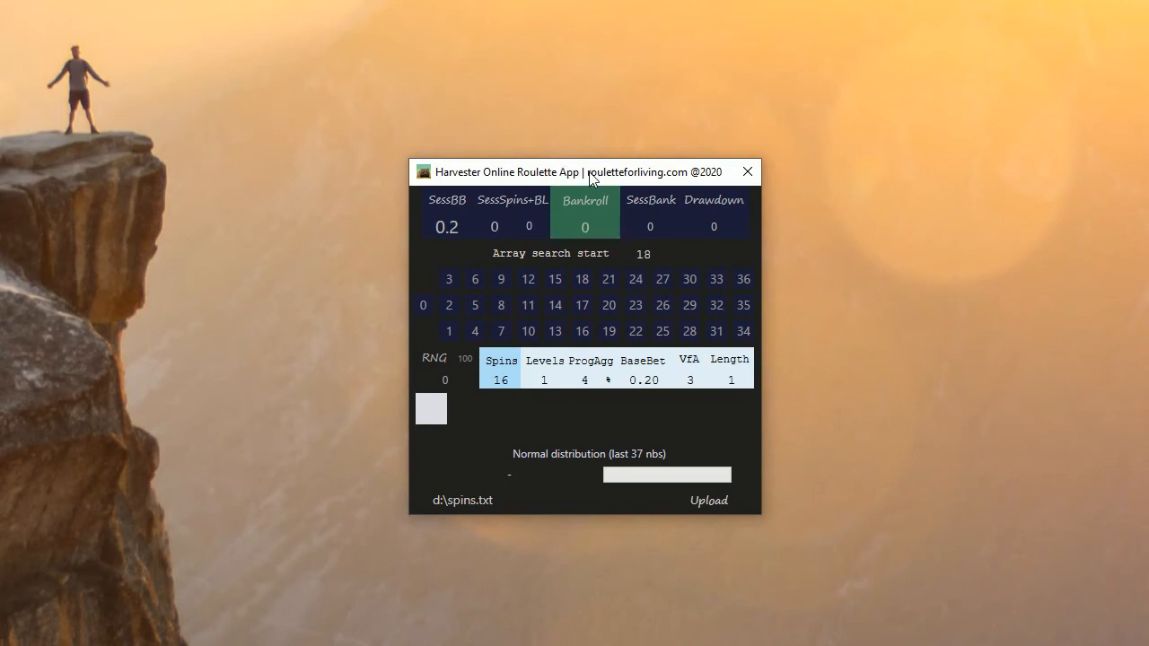
mouse_move(844, 339)
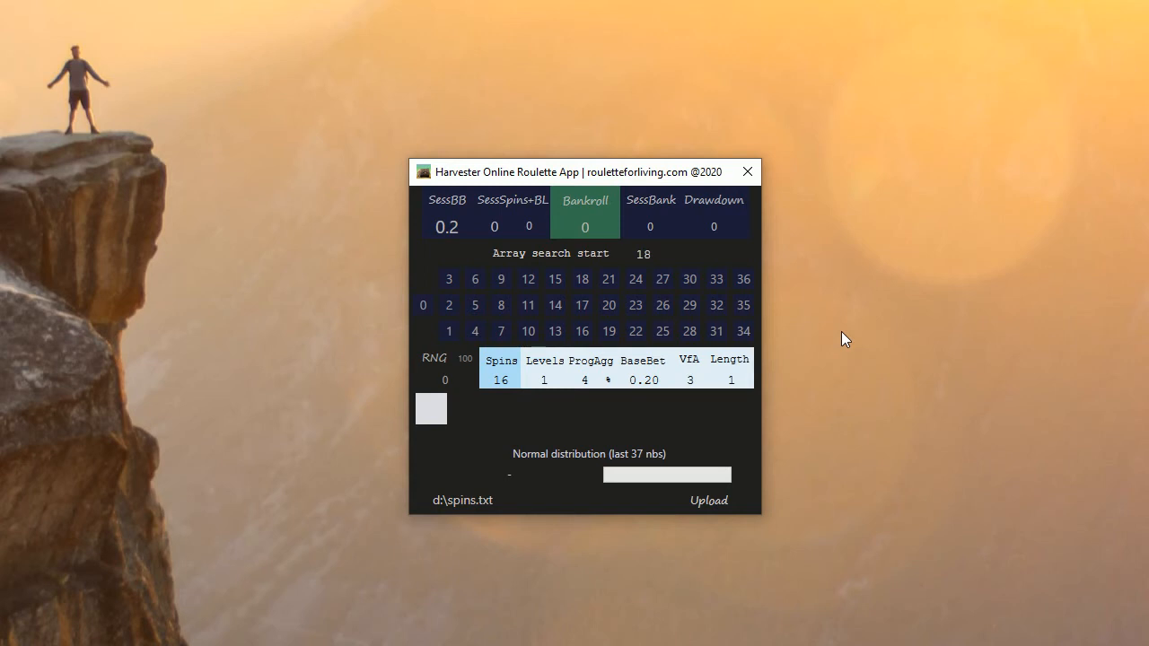
mouse_move(648, 354)
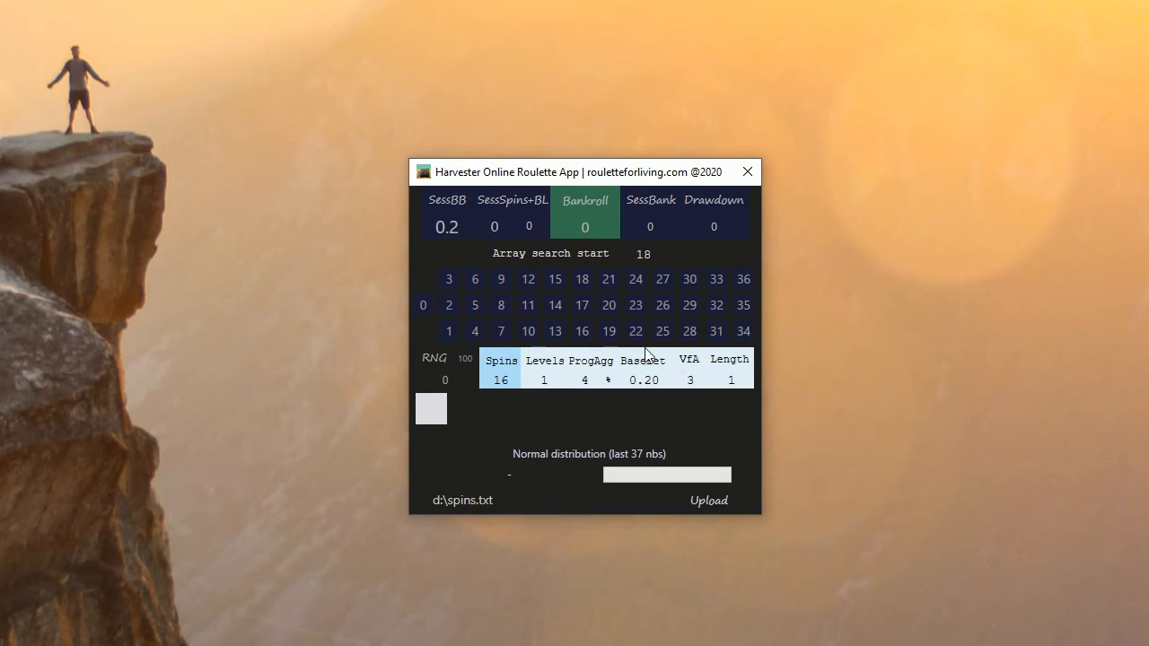
click(636, 305)
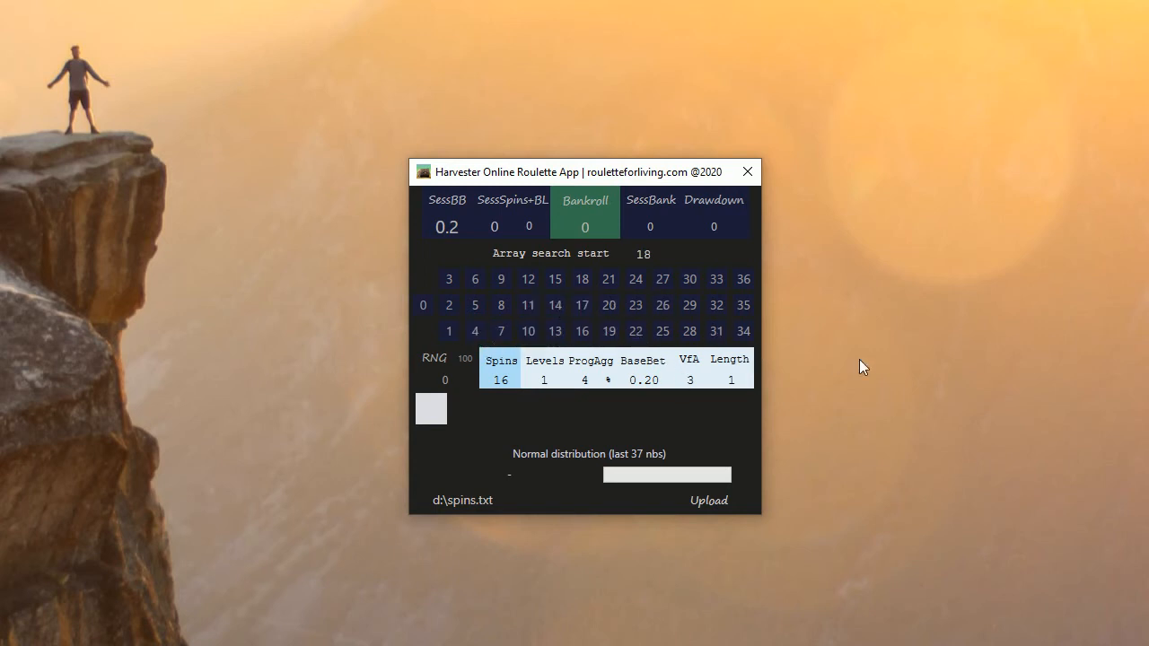
mouse_move(1014, 435)
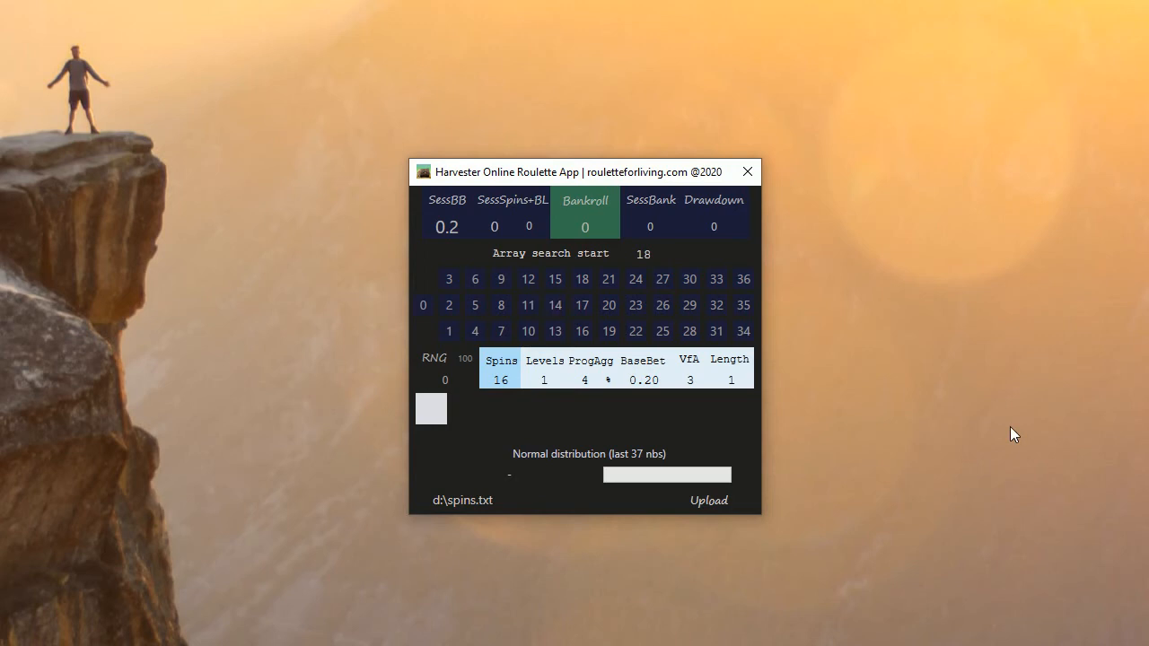
mouse_move(938, 401)
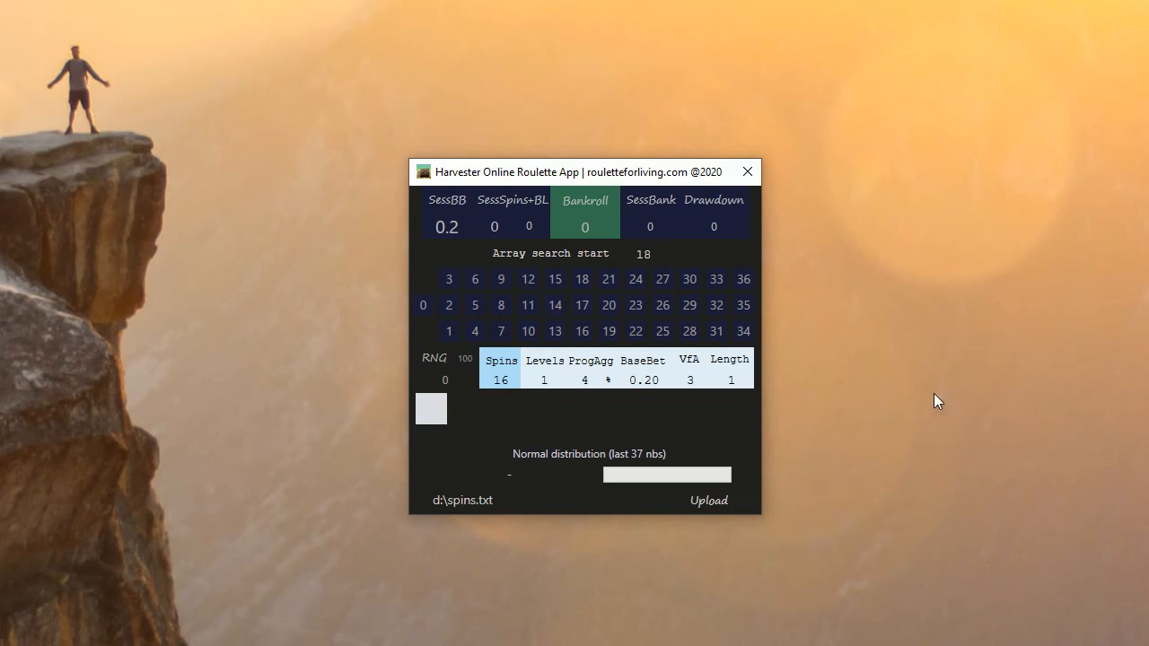
mouse_move(747, 258)
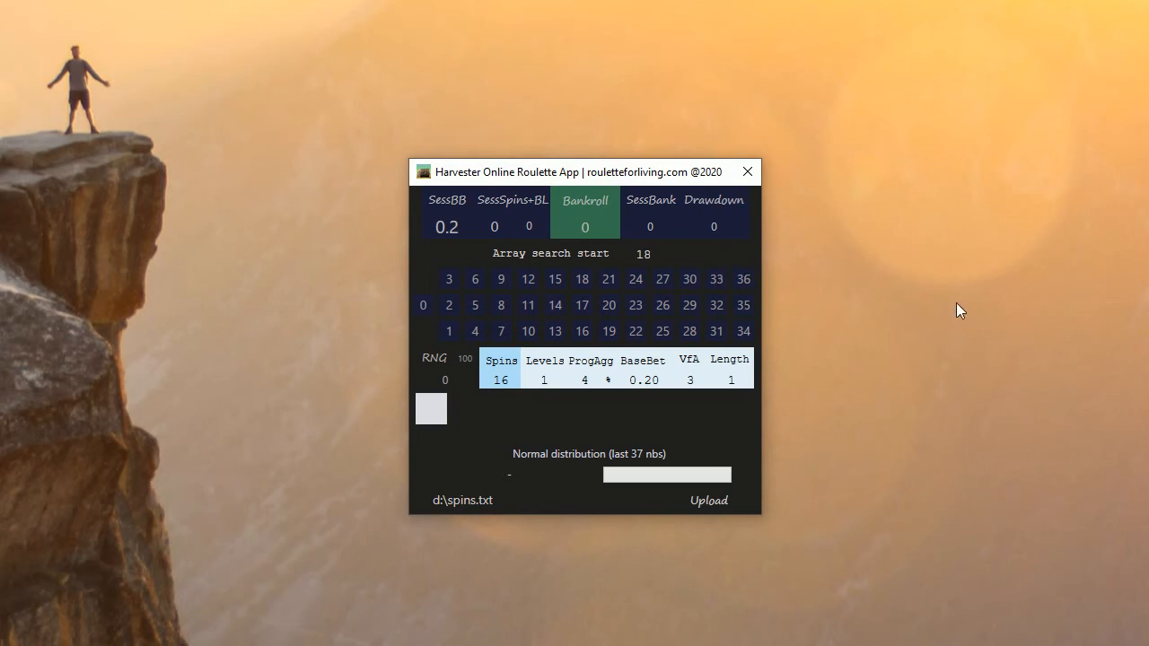
mouse_move(880, 377)
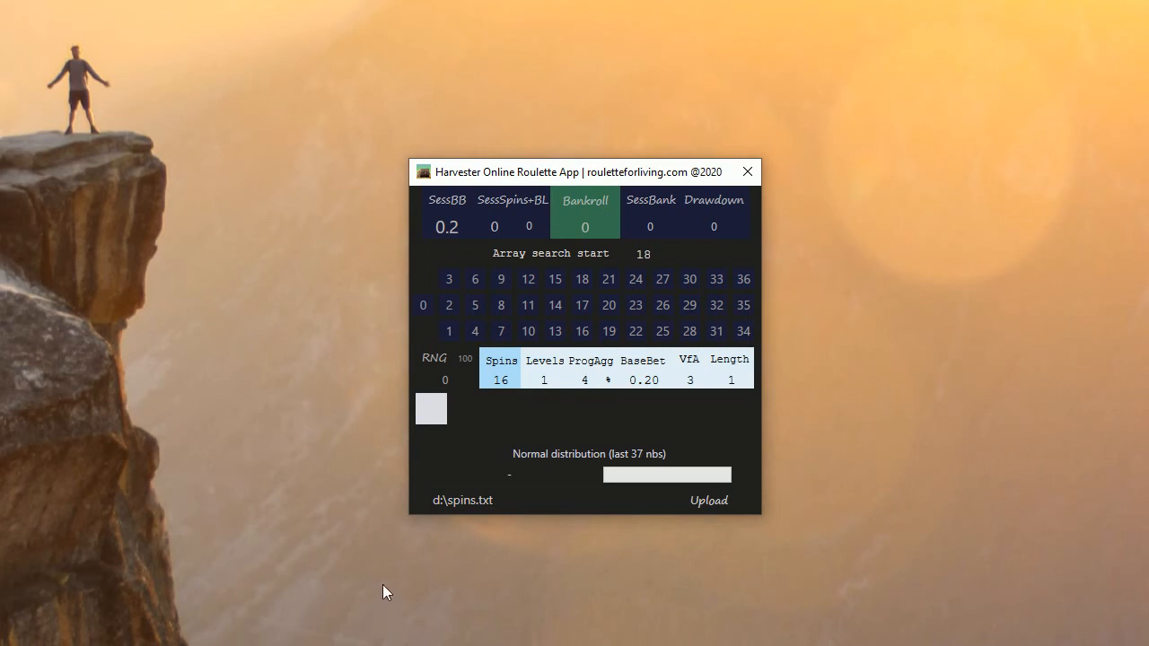
mouse_move(360, 594)
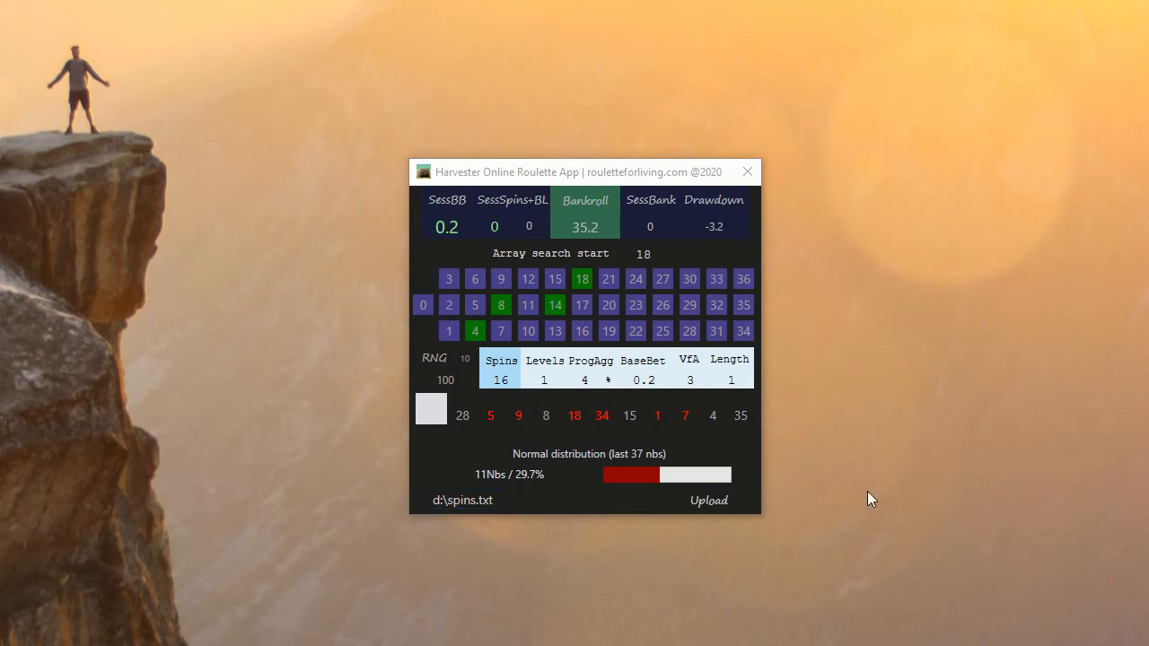
click(464, 358)
text(0.8)
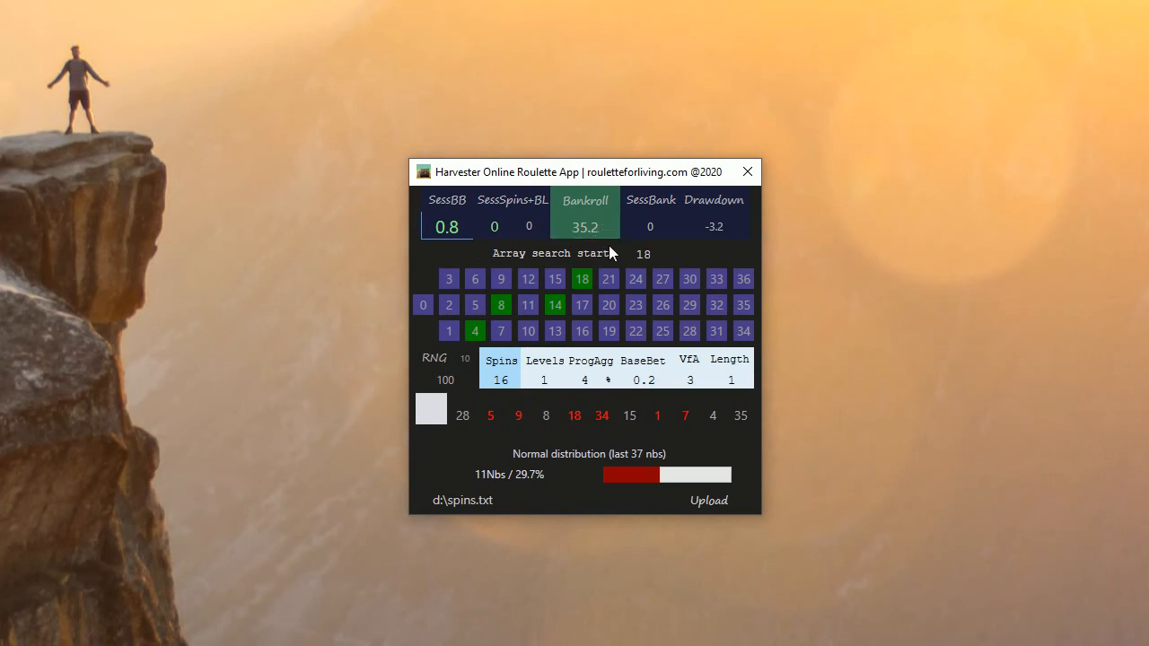
mouse_move(496, 323)
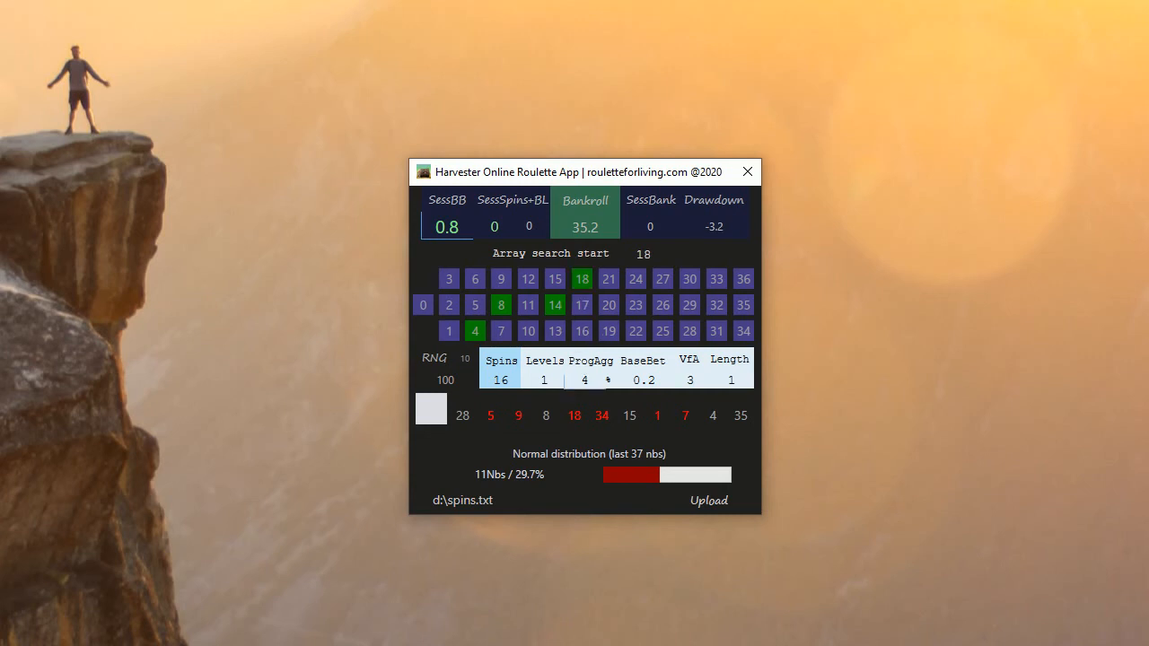
mouse_move(689, 440)
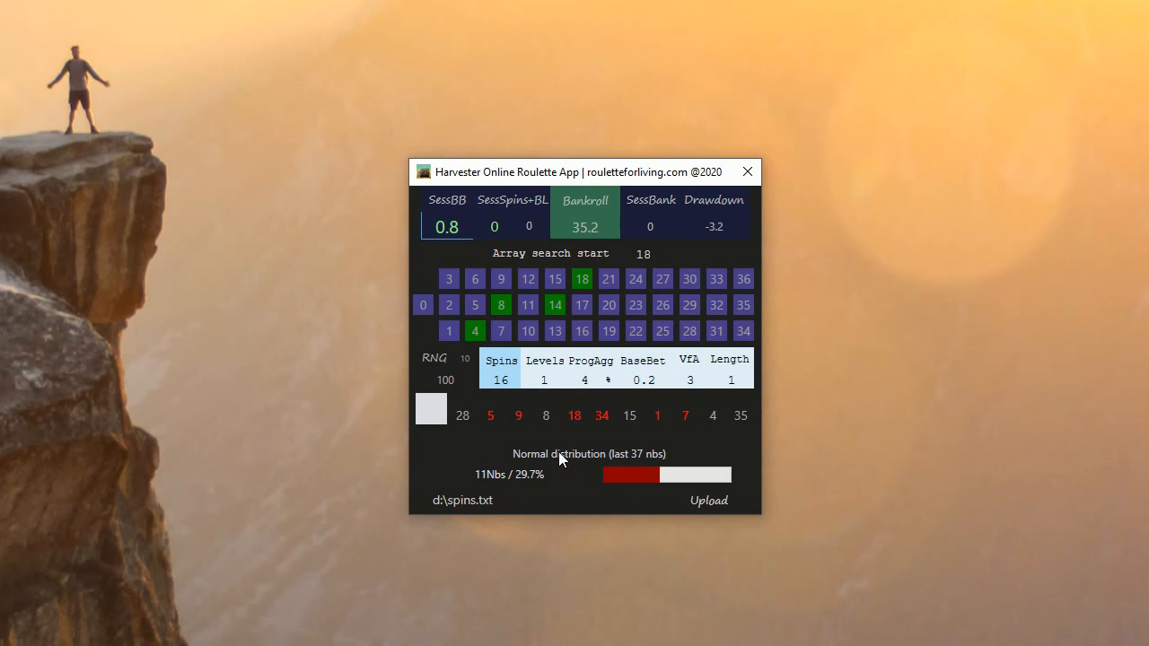
mouse_move(651, 484)
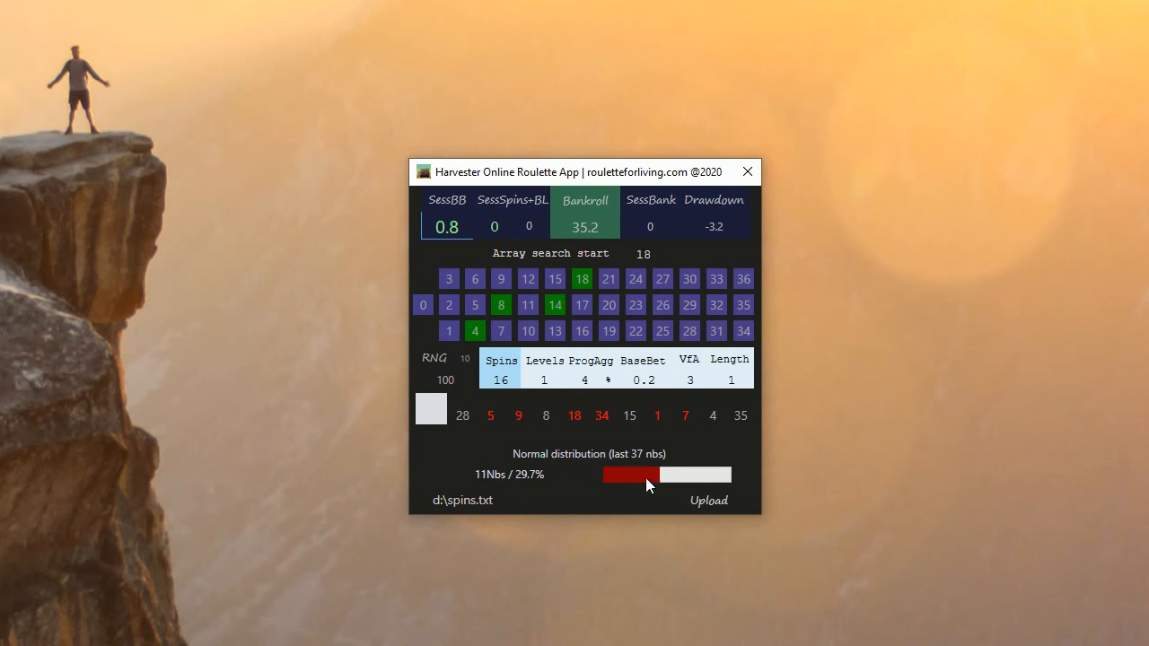
mouse_move(610, 476)
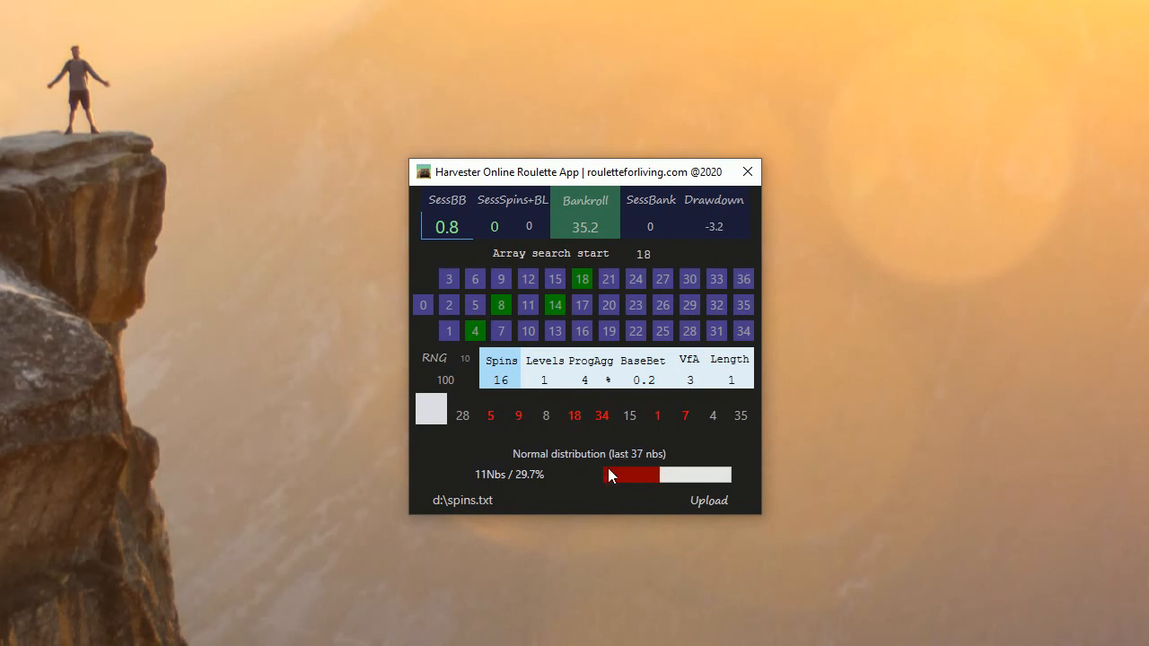
mouse_move(628, 478)
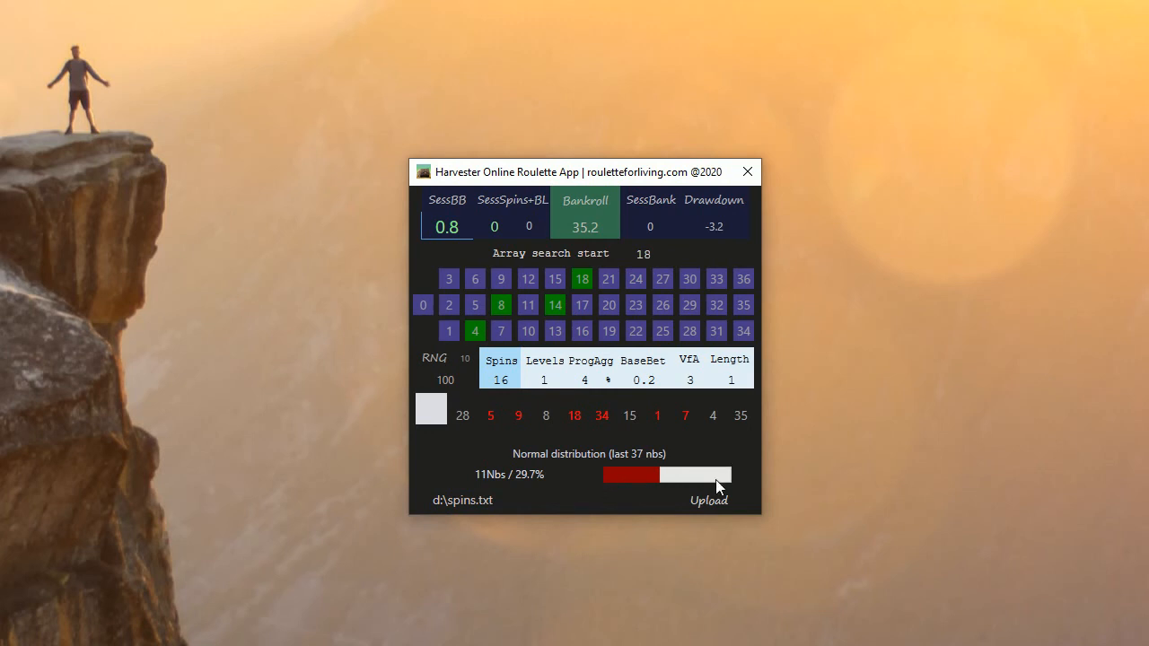
mouse_move(708, 467)
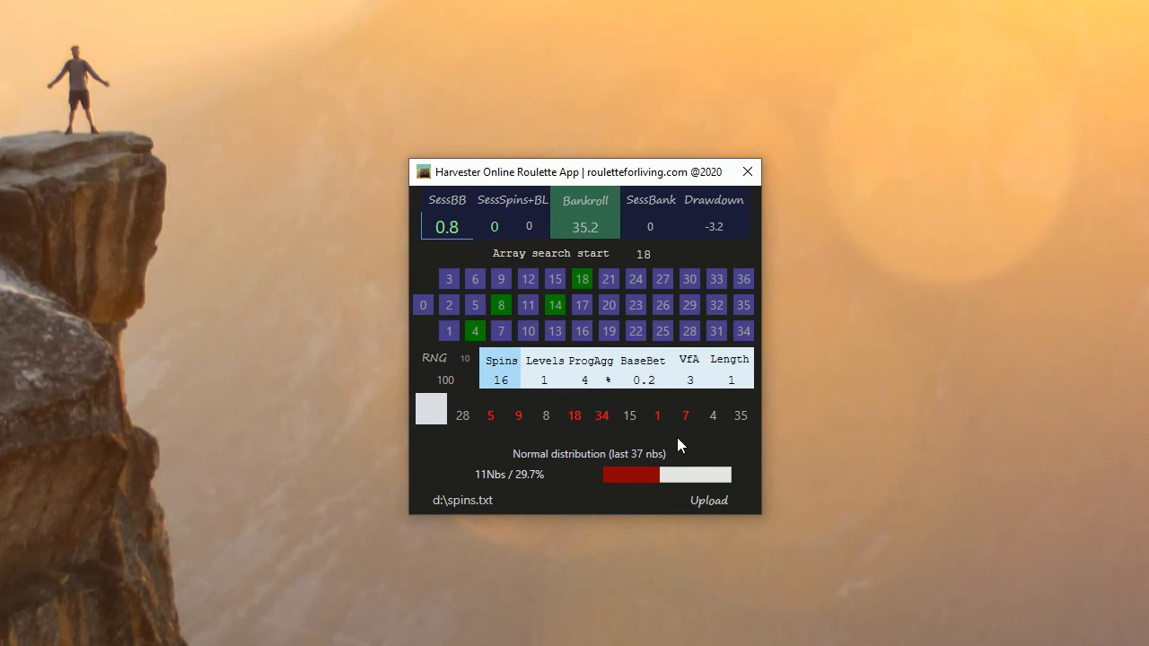
mouse_move(682, 436)
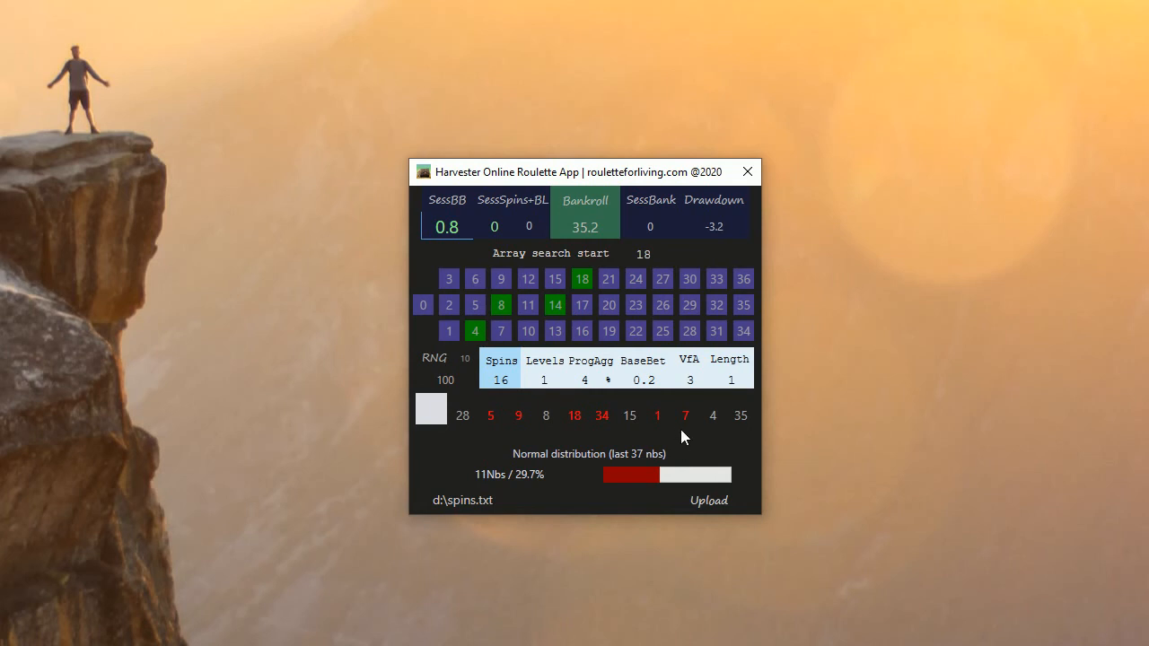
mouse_move(588, 308)
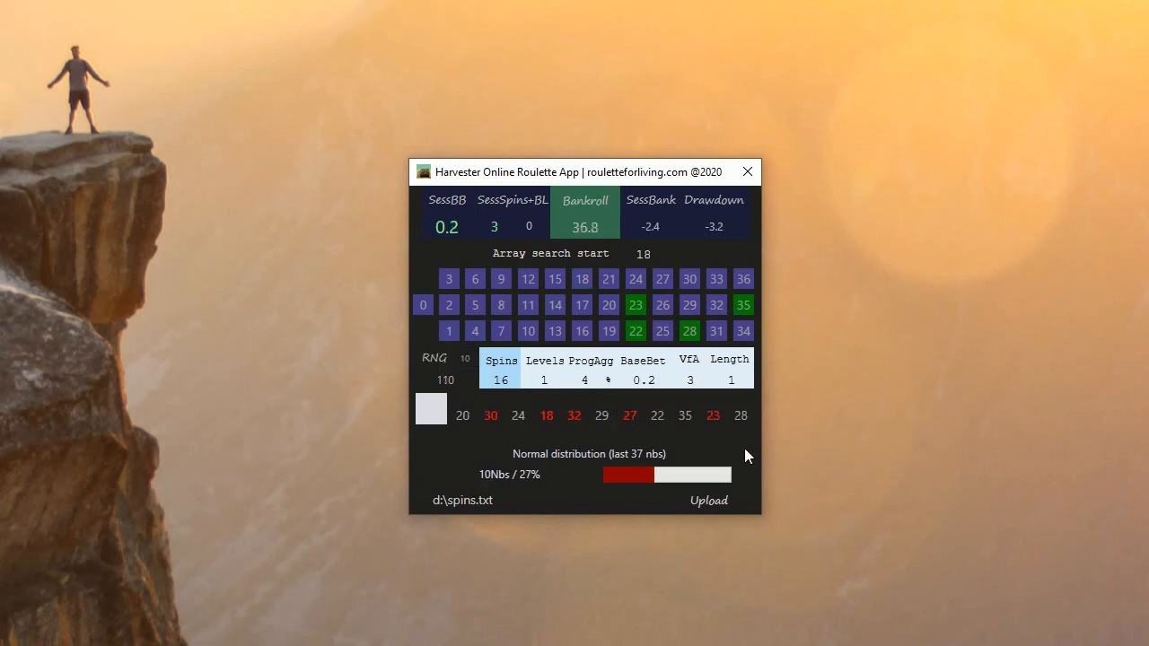
mouse_move(597, 491)
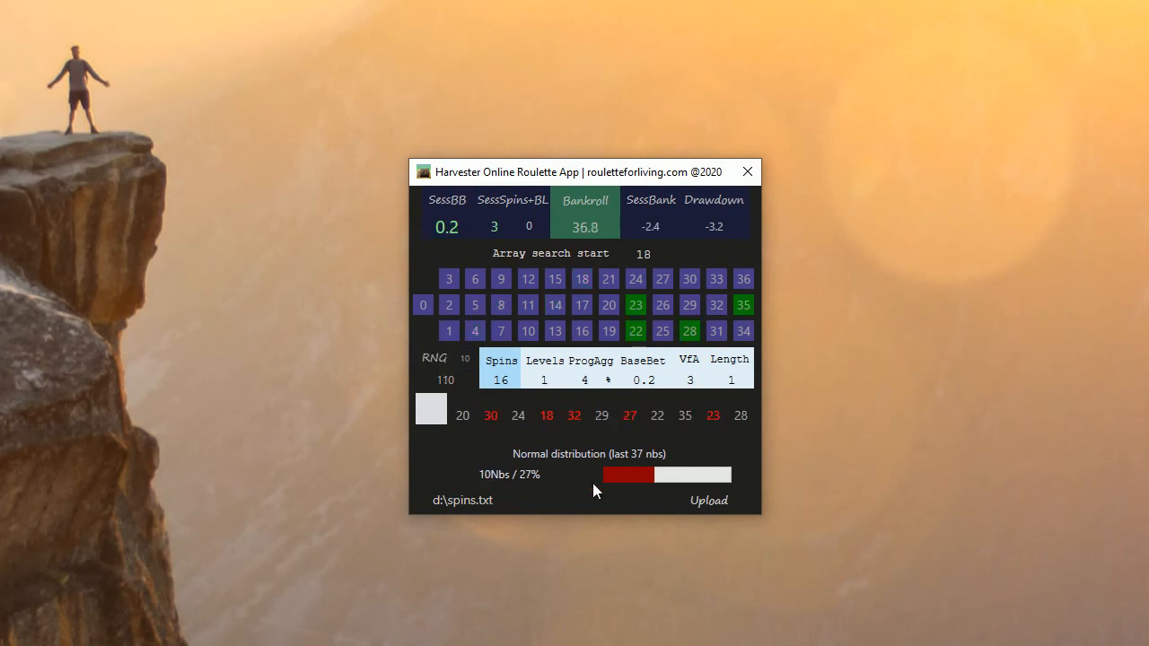
mouse_move(606, 485)
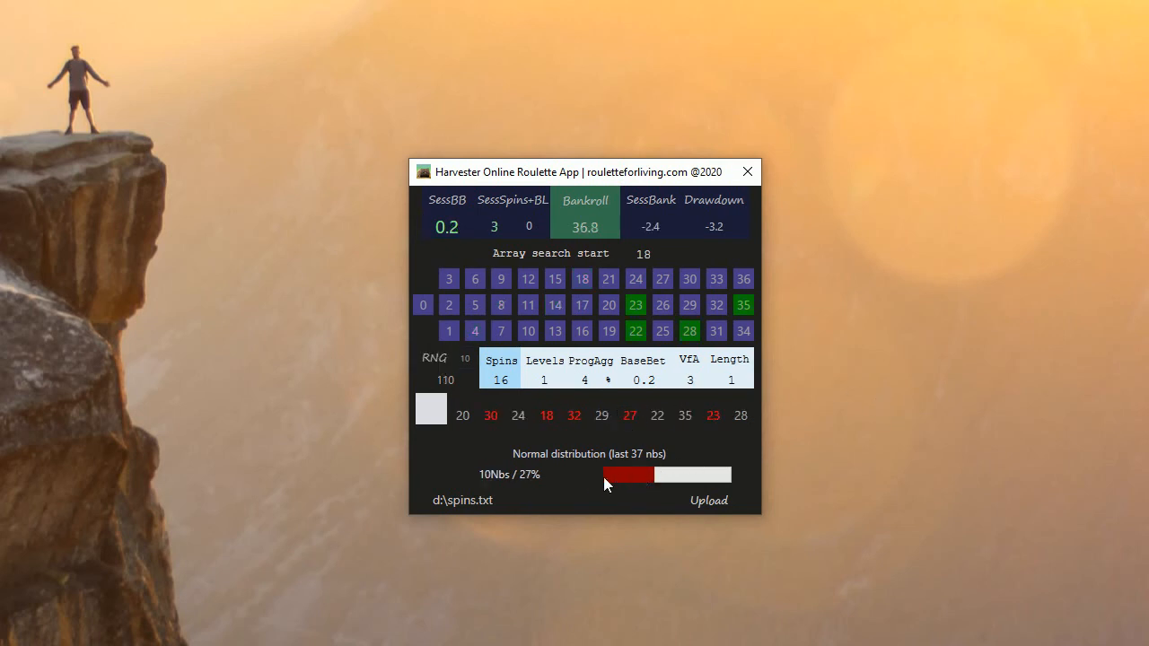
mouse_move(492, 483)
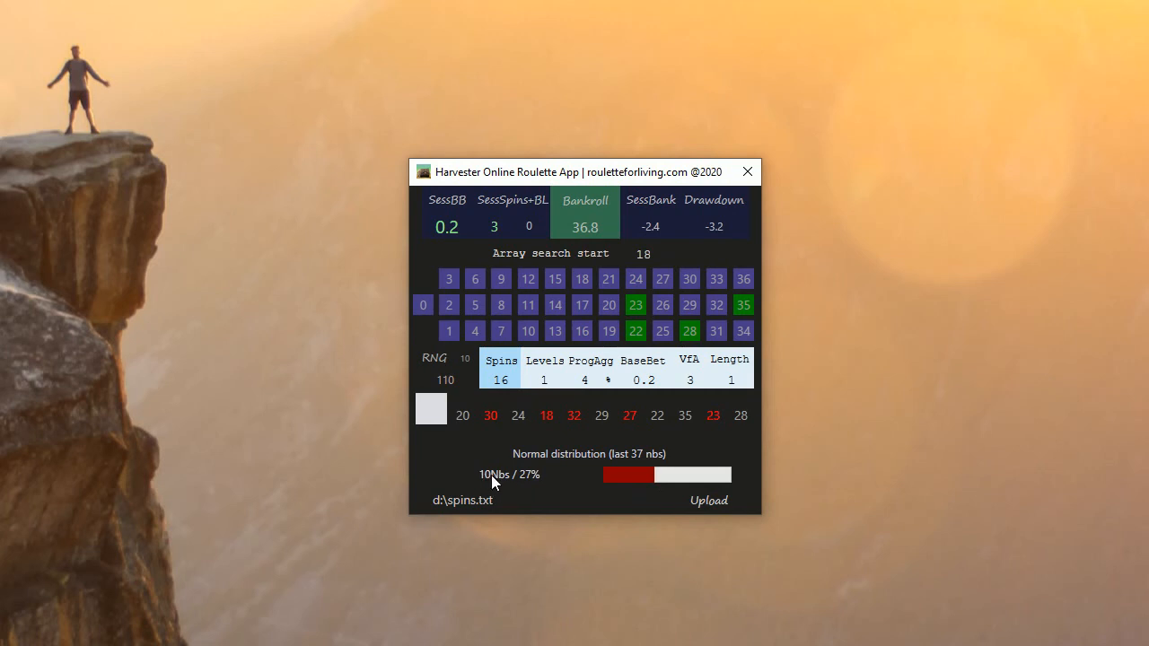
mouse_move(536, 490)
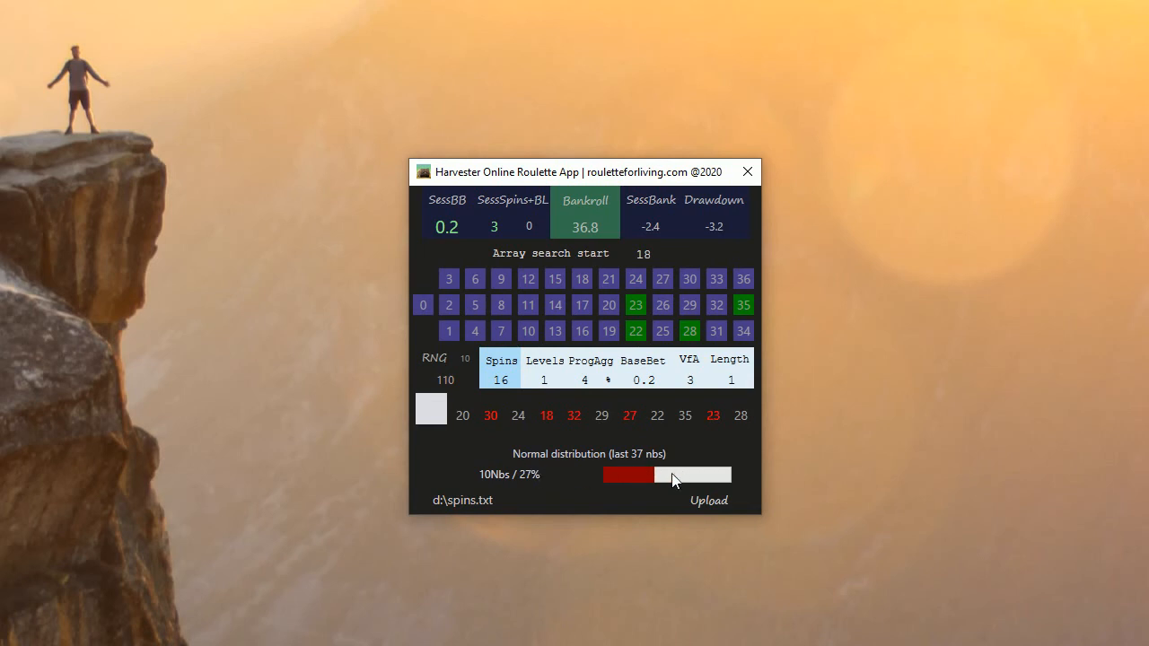
mouse_move(507, 486)
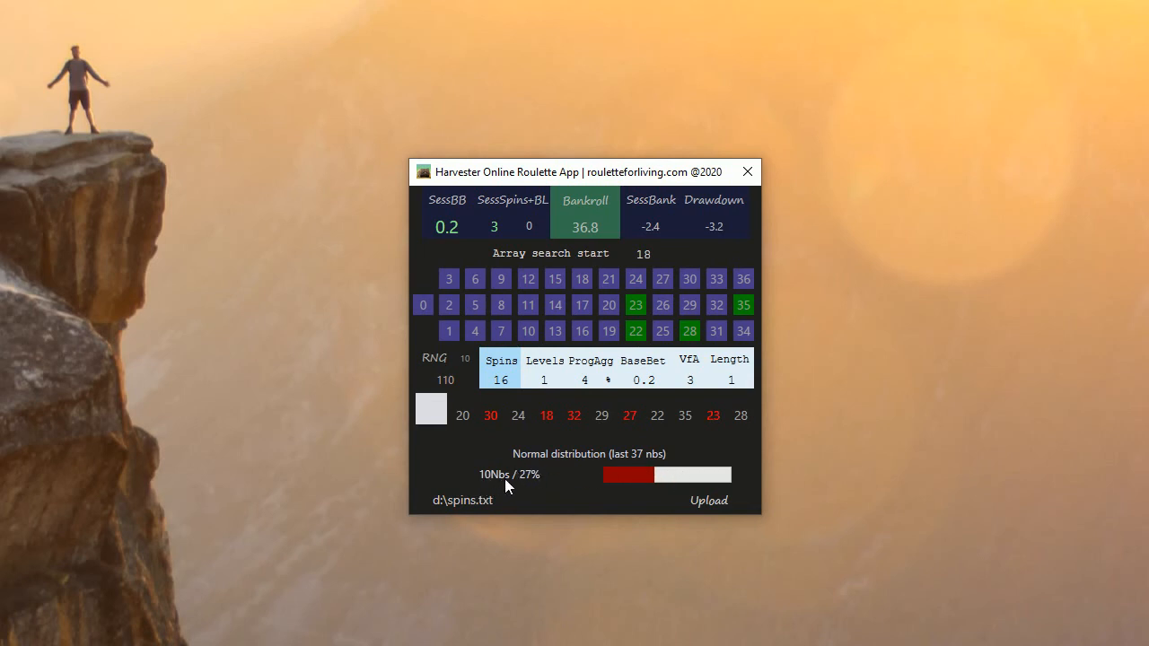
mouse_move(655, 471)
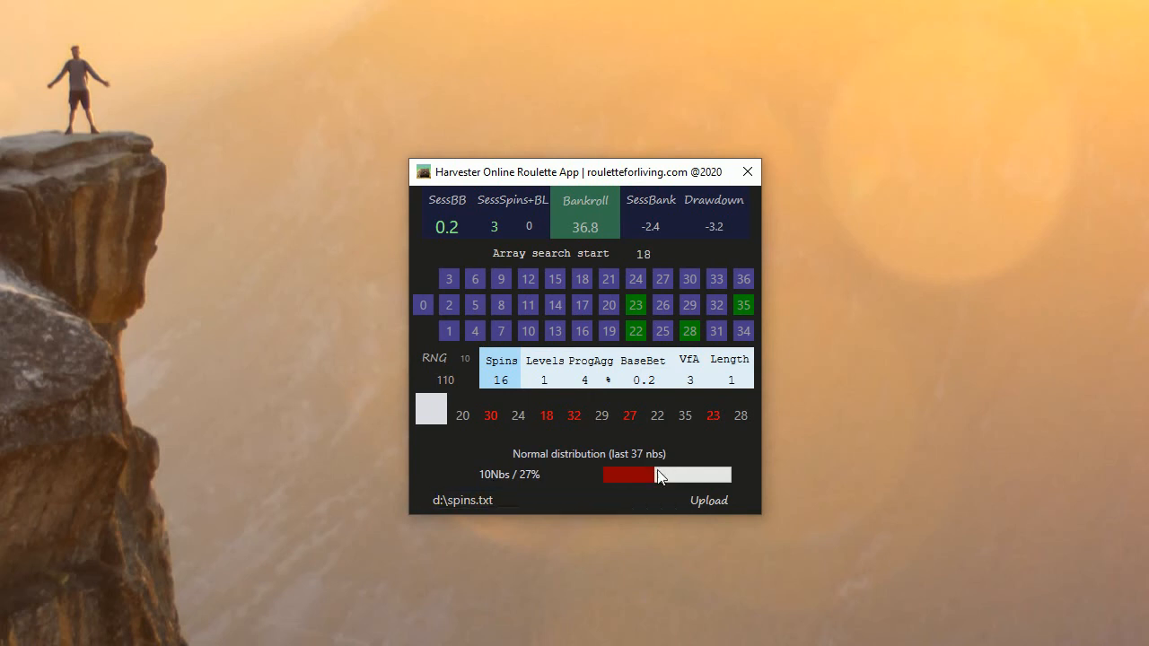
mouse_move(666, 487)
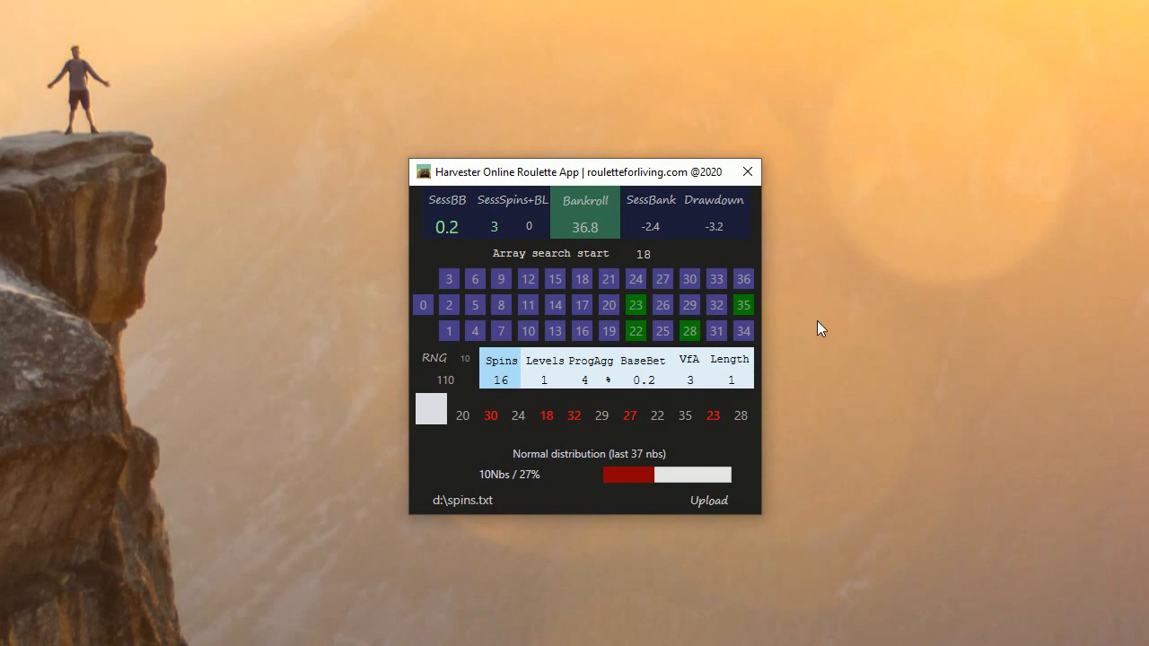
mouse_move(609, 583)
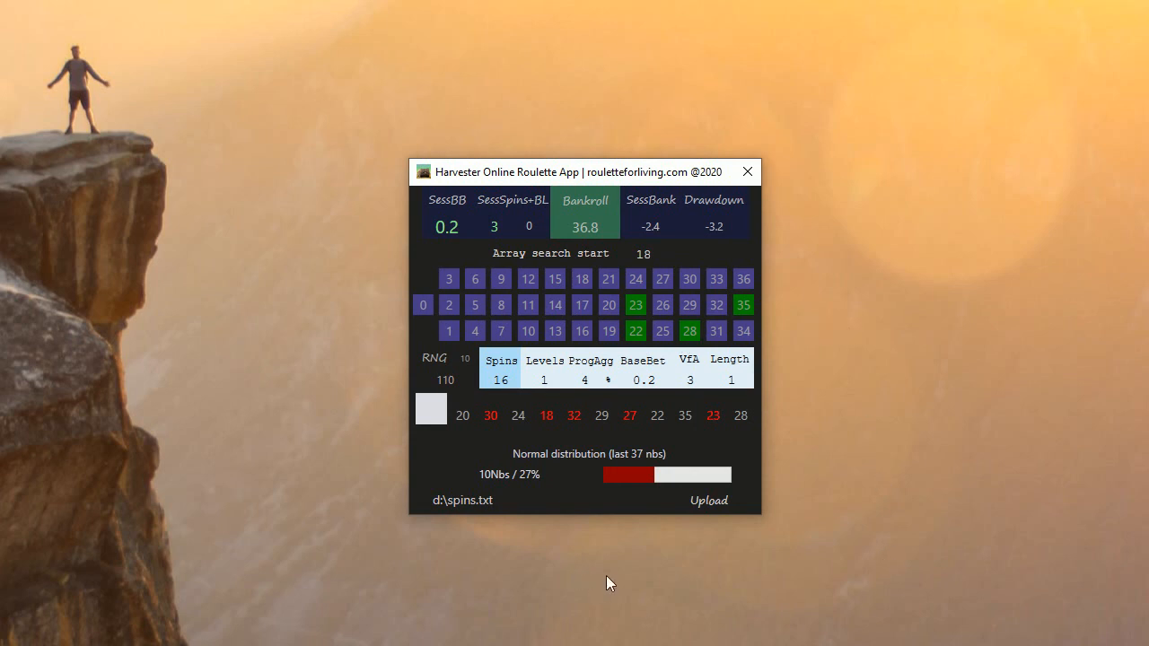
mouse_move(859, 373)
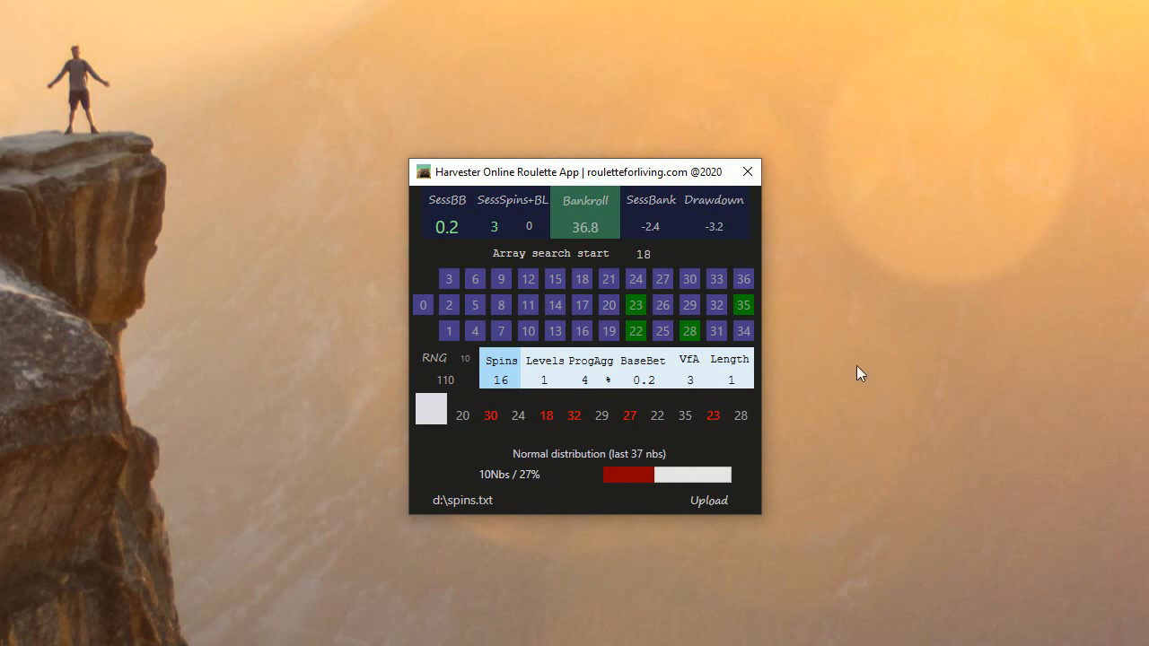
mouse_move(852, 357)
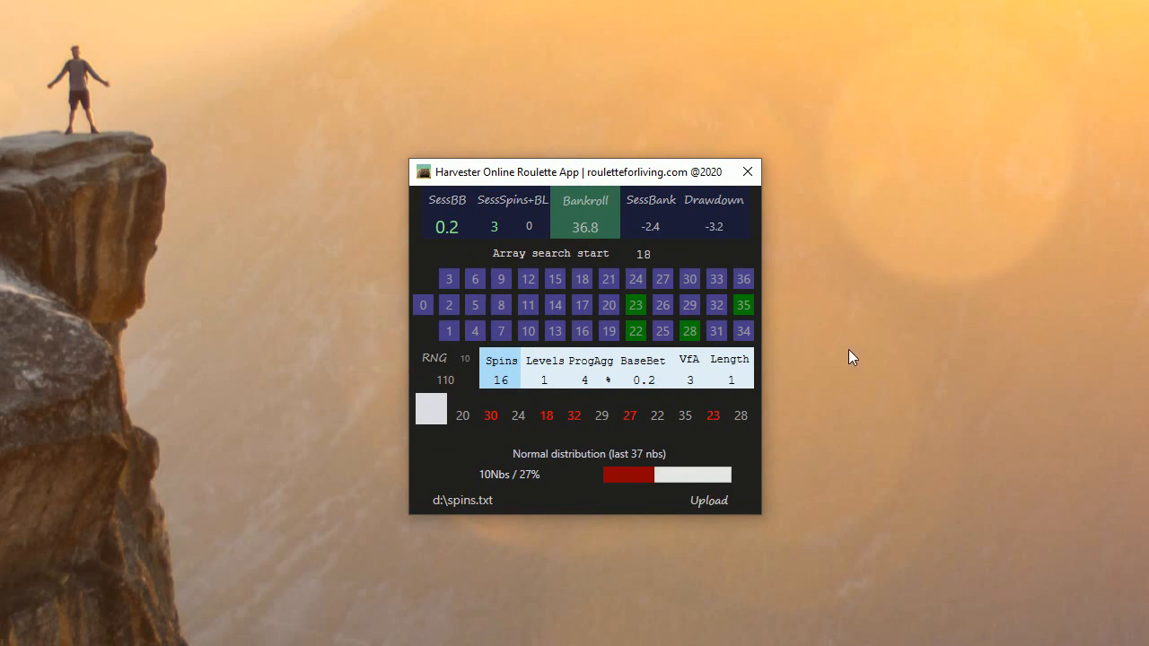
mouse_move(858, 354)
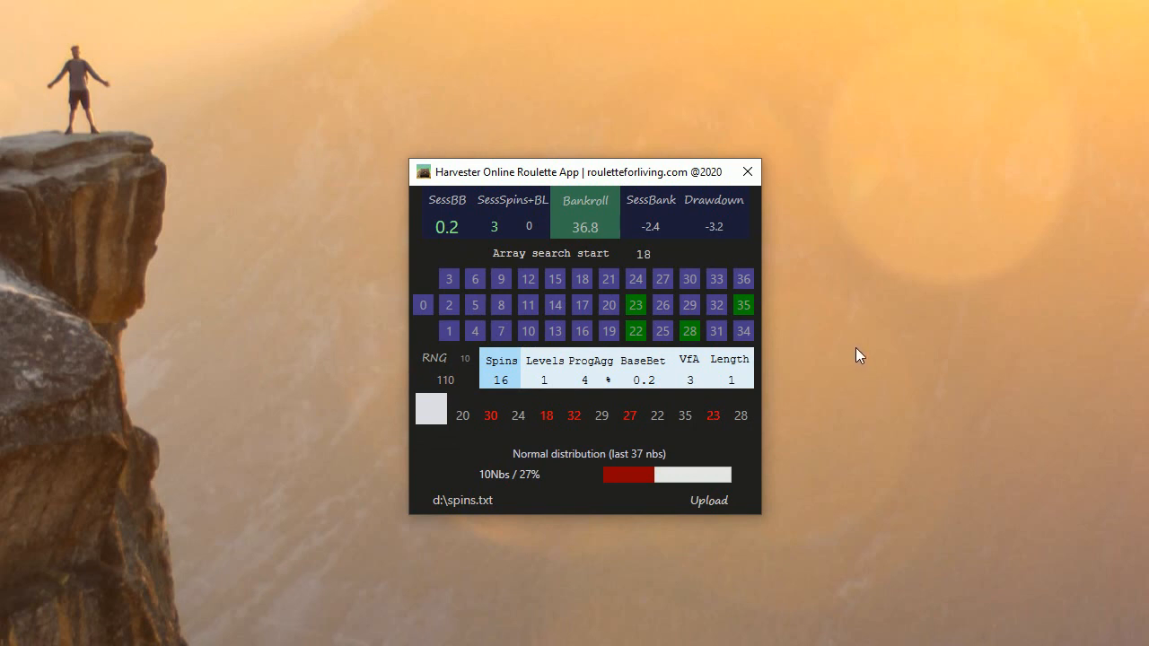
mouse_move(821, 276)
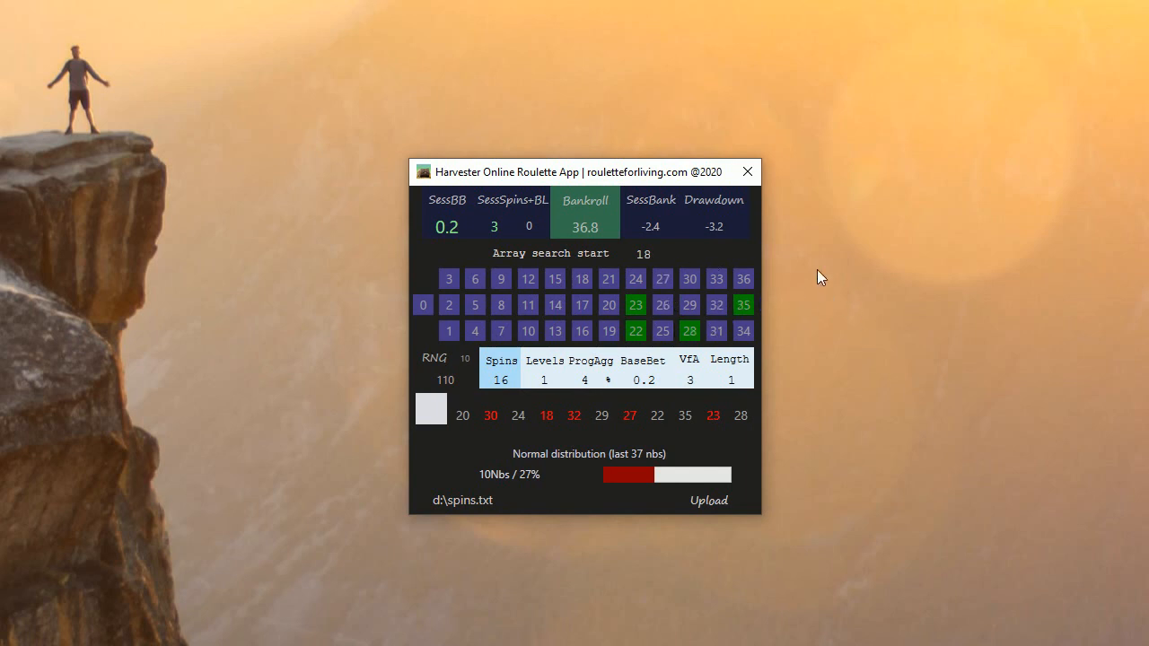
mouse_move(879, 353)
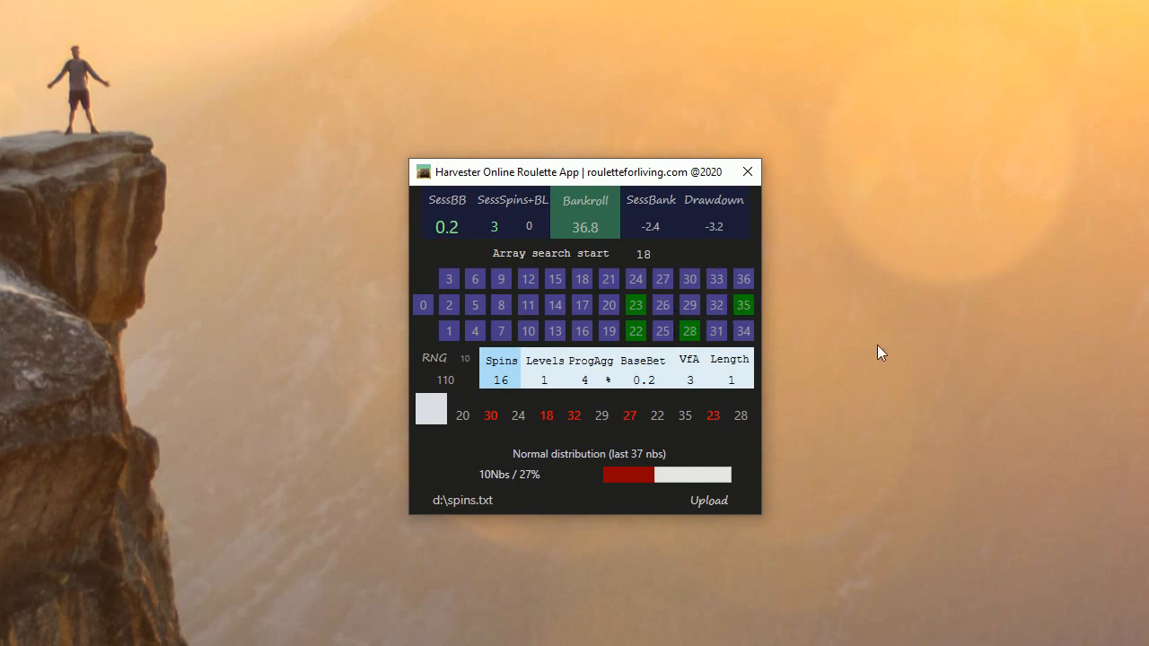
mouse_move(769, 329)
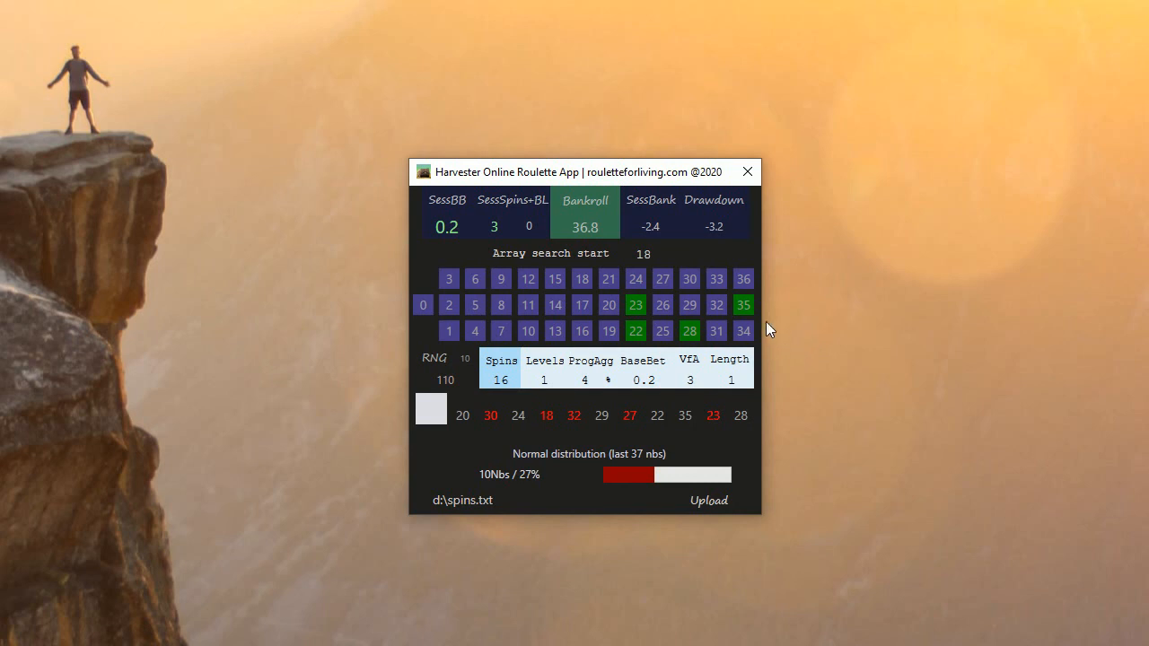
mouse_move(787, 321)
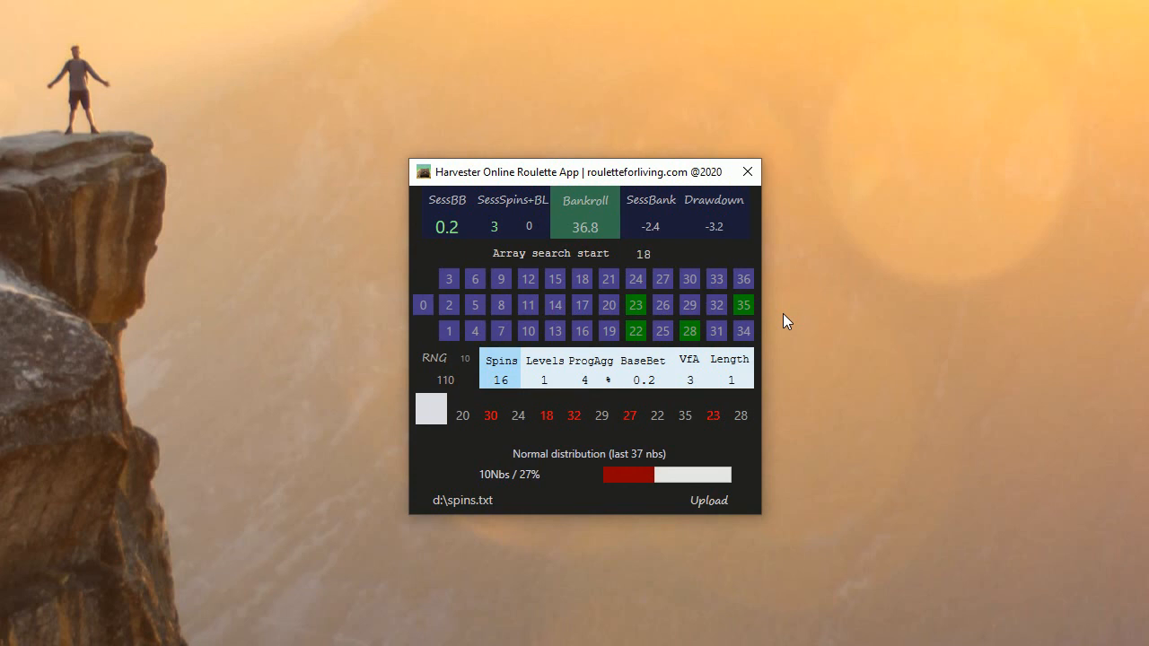
mouse_move(702, 364)
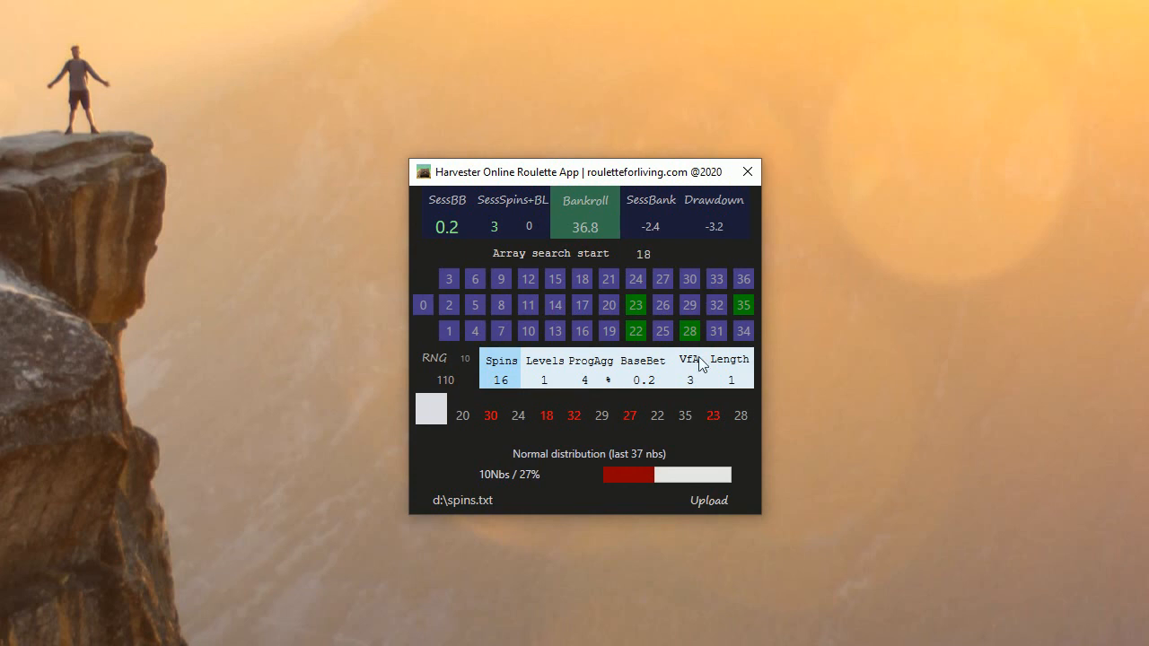
mouse_move(614, 265)
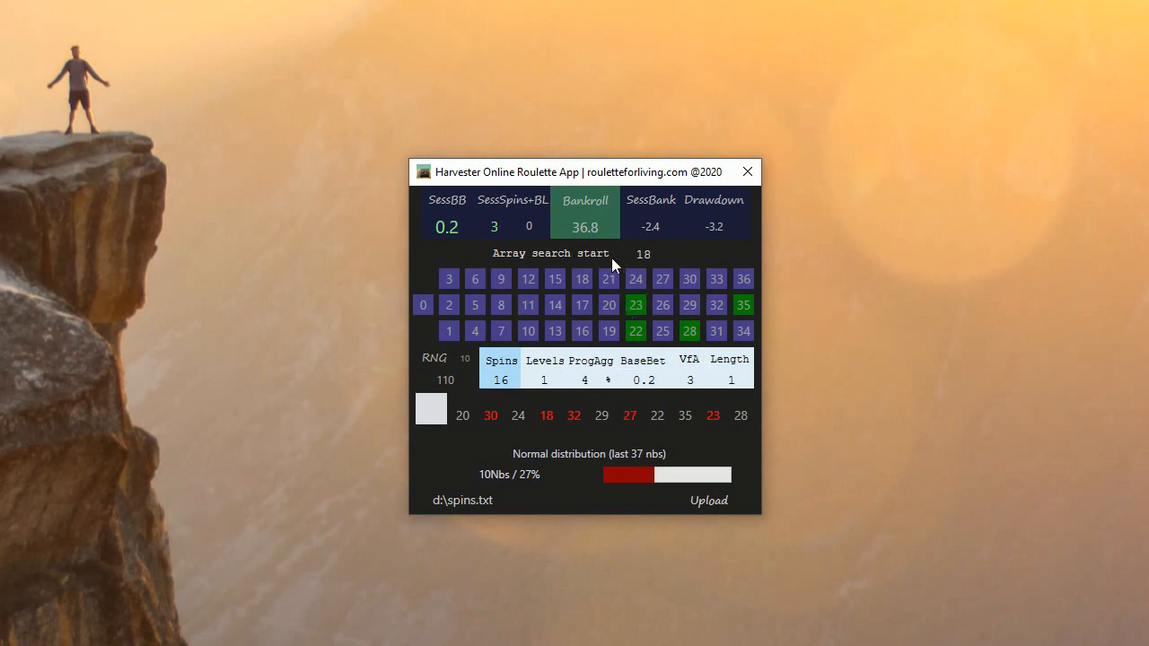
mouse_move(851, 381)
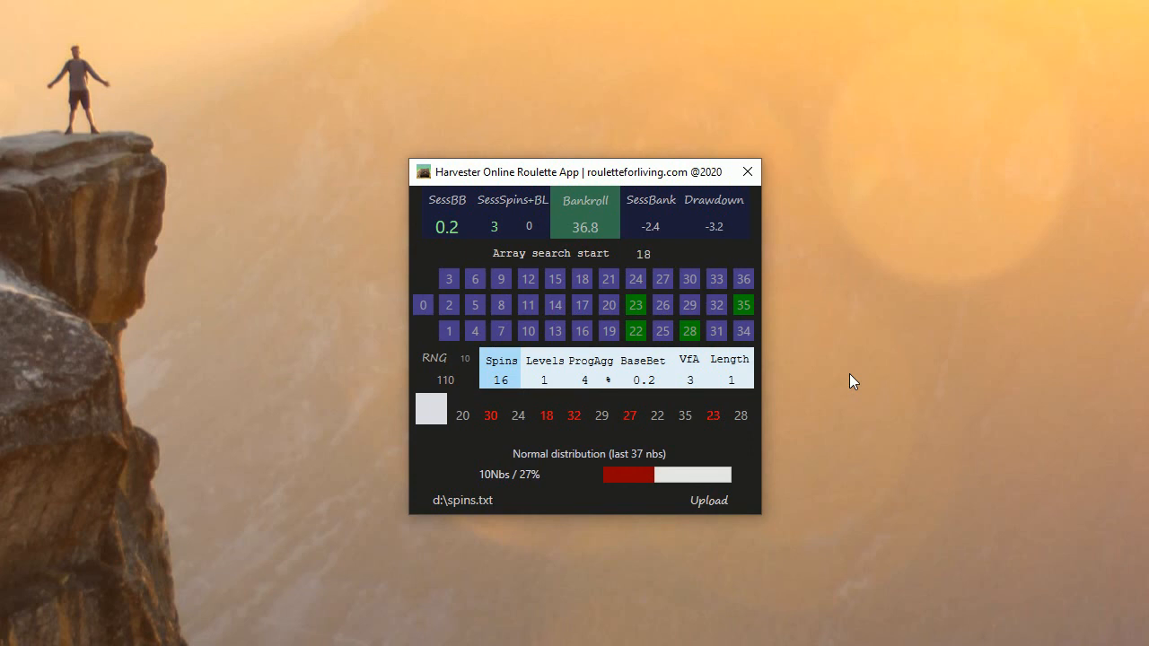
mouse_move(886, 350)
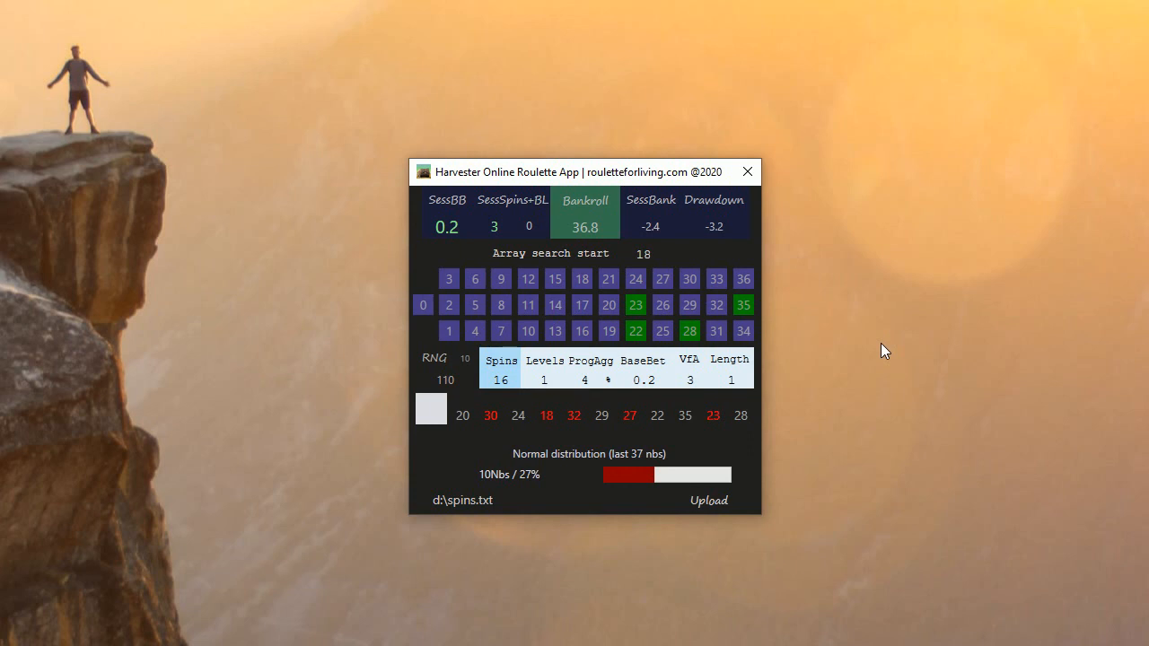
mouse_move(892, 363)
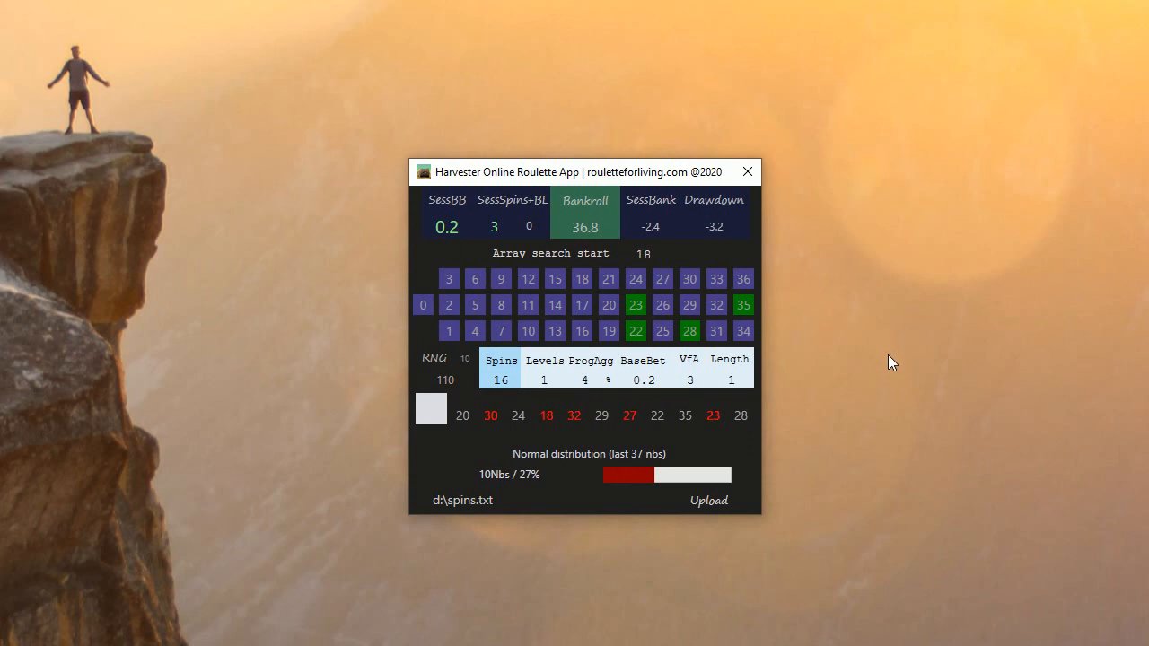
mouse_move(900, 377)
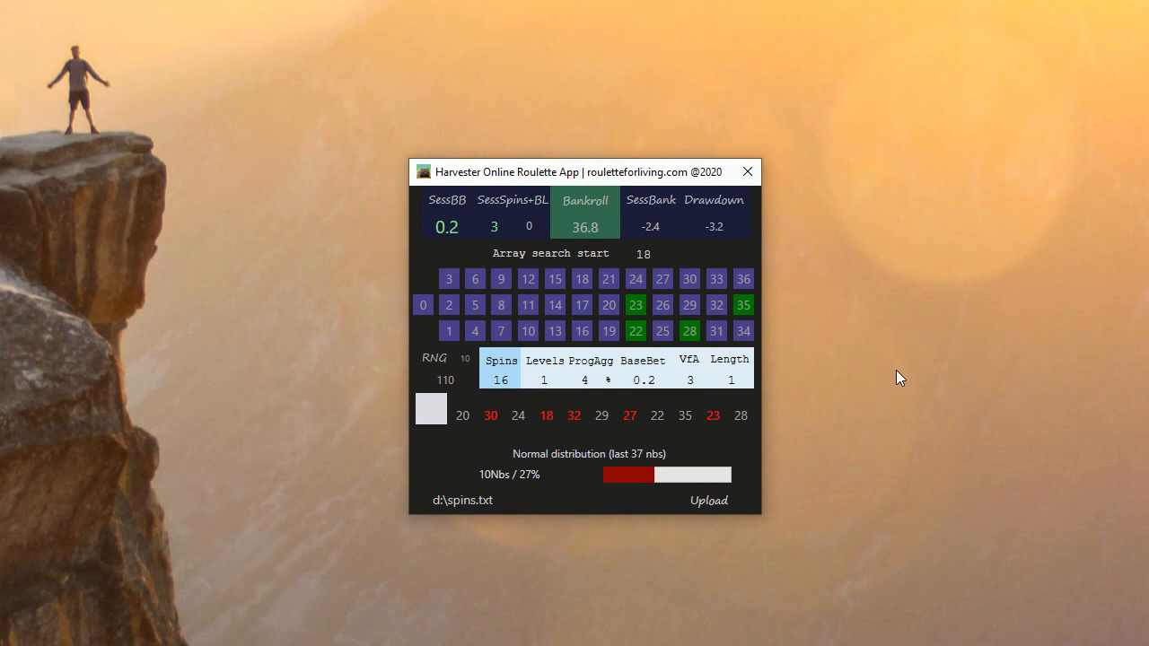
mouse_move(870, 344)
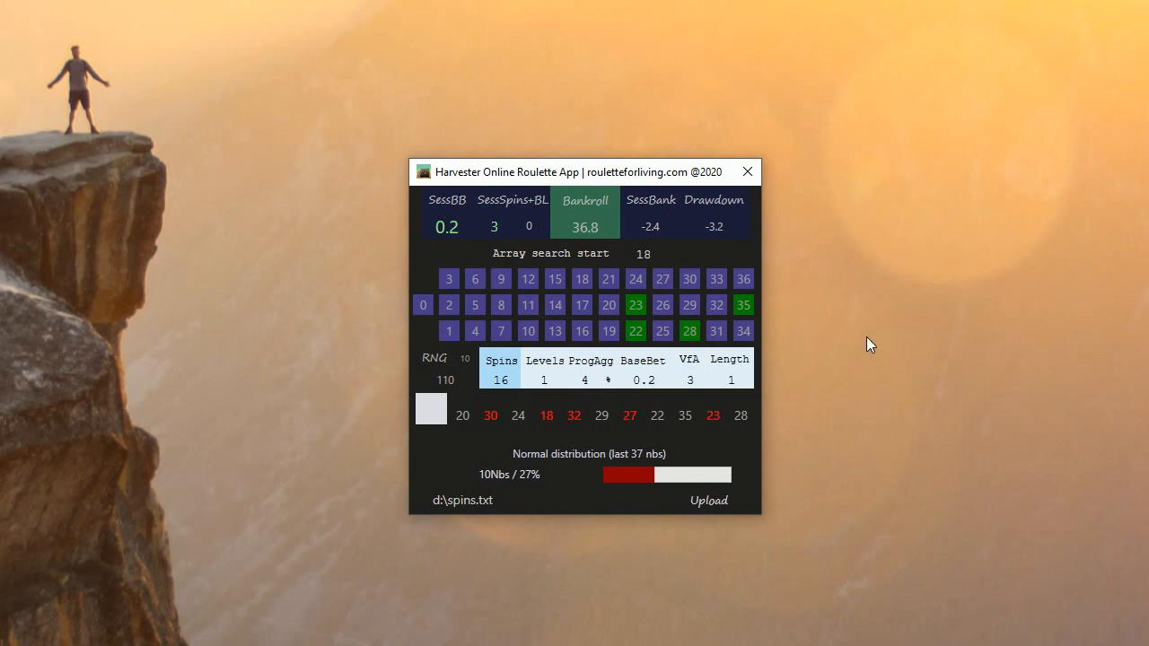
mouse_move(876, 425)
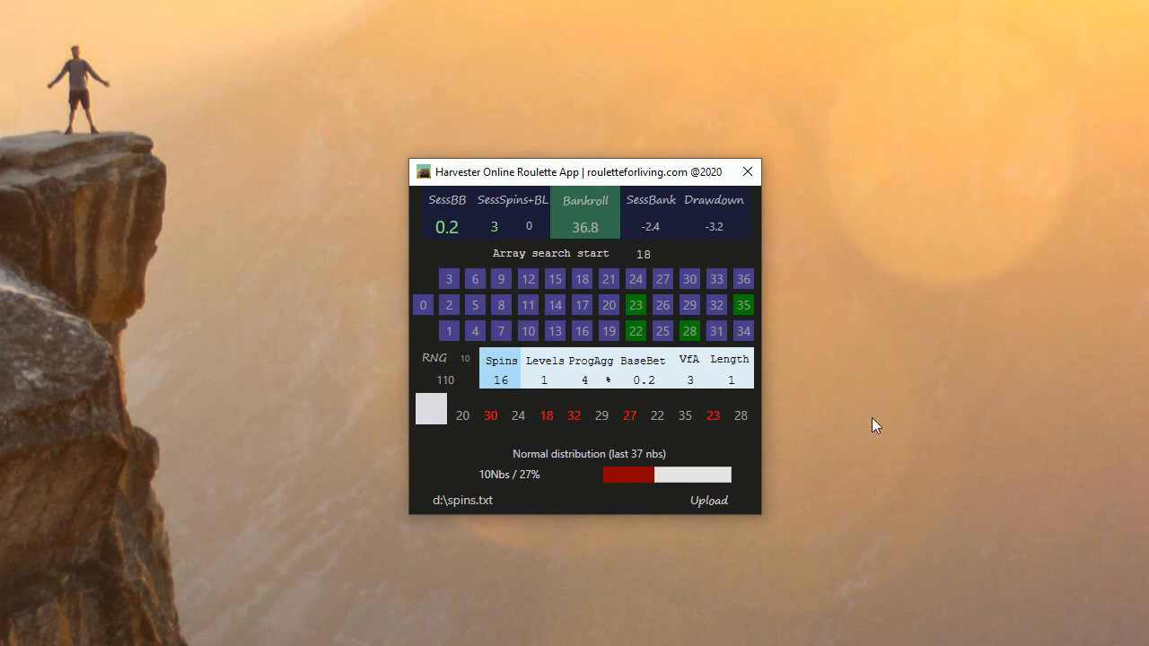